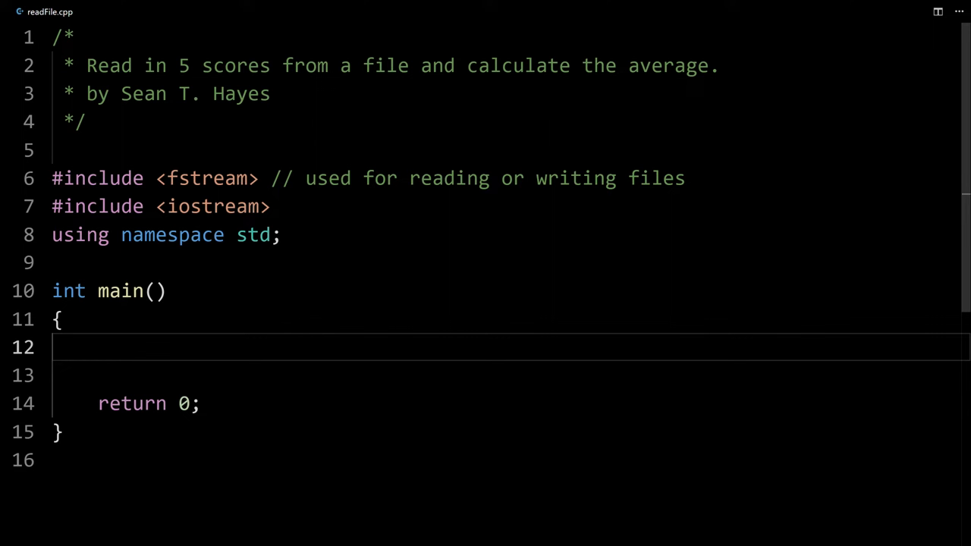
- Highlight the program's purpose description and the fstream include
drag(87, 65, 292, 65)
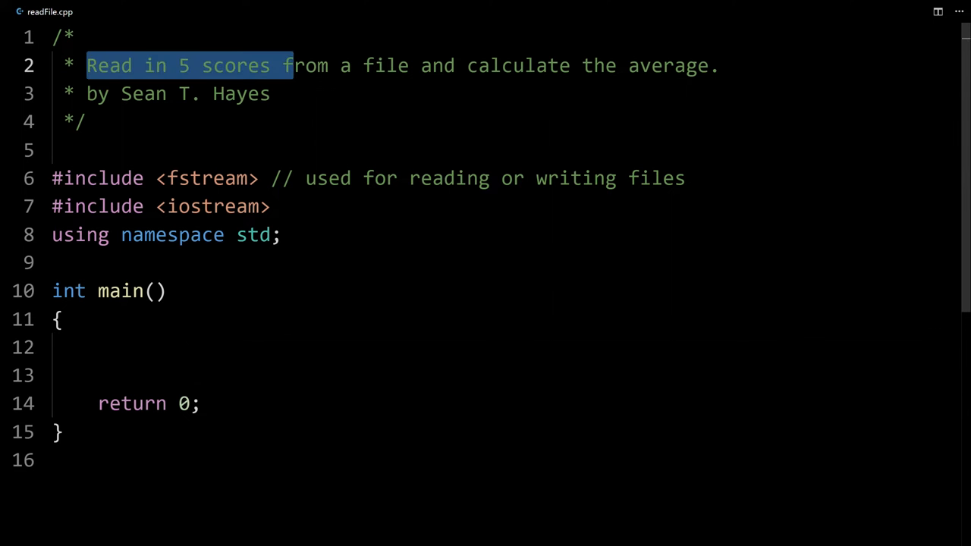
drag(293, 65, 320, 65)
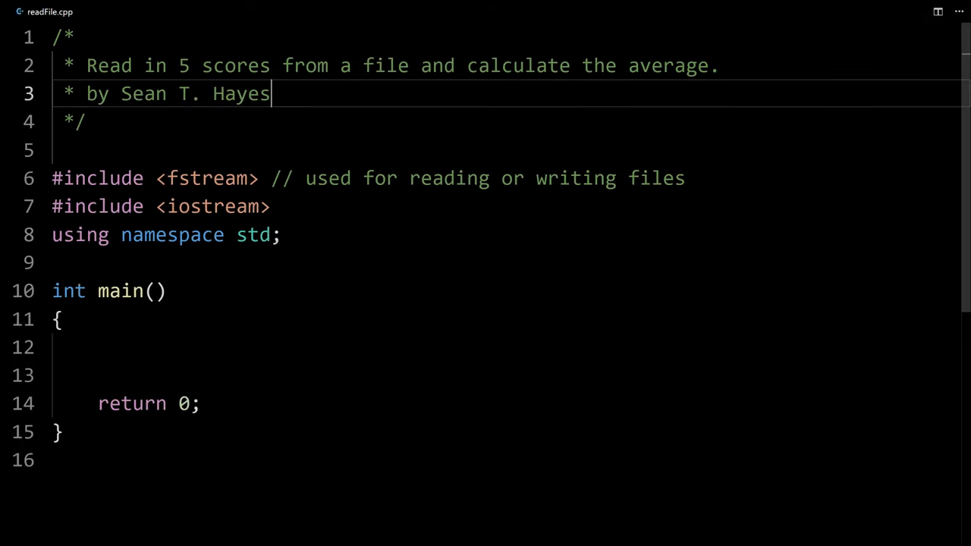
double_click(206, 177)
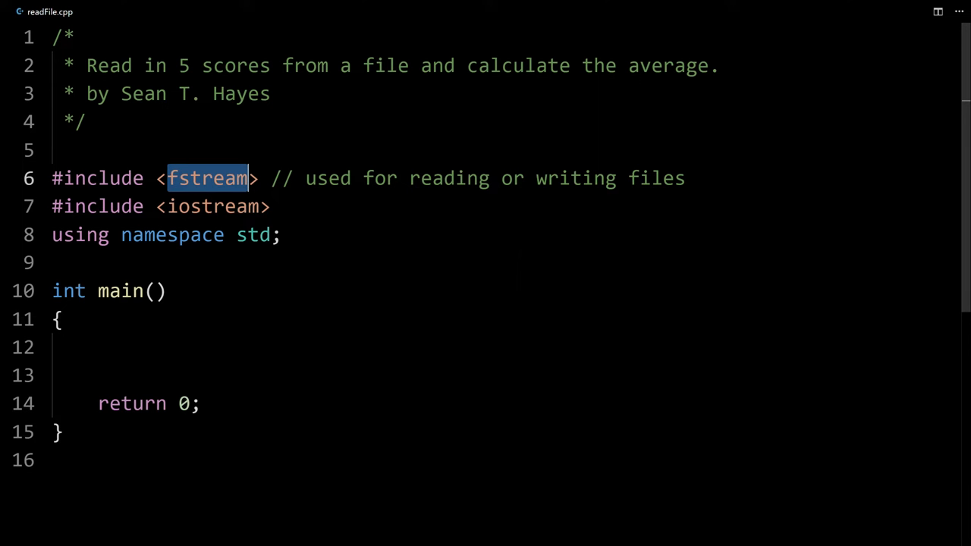
double_click(213, 206)
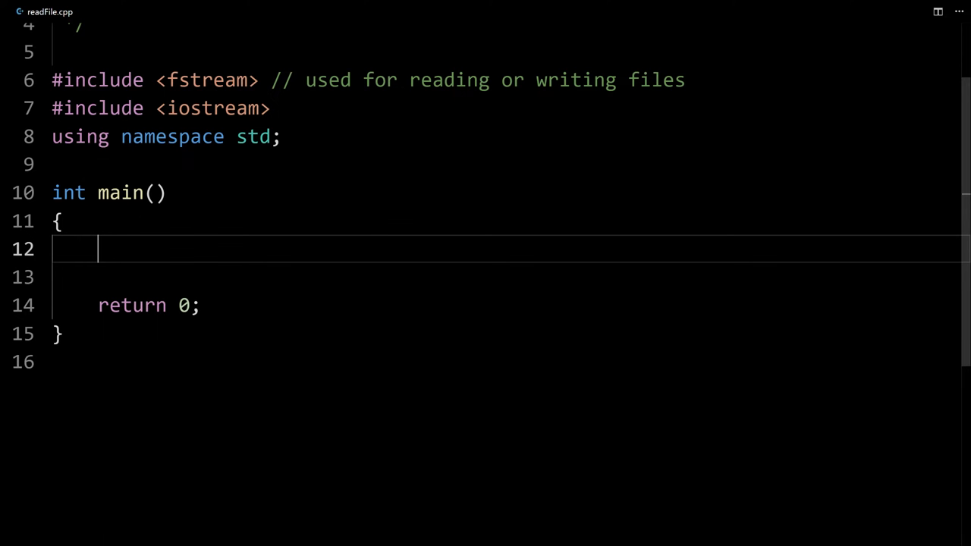
- Declare 'ifstream fileIn; // declare input-stream variable' at the start of main
text(ofstrea)
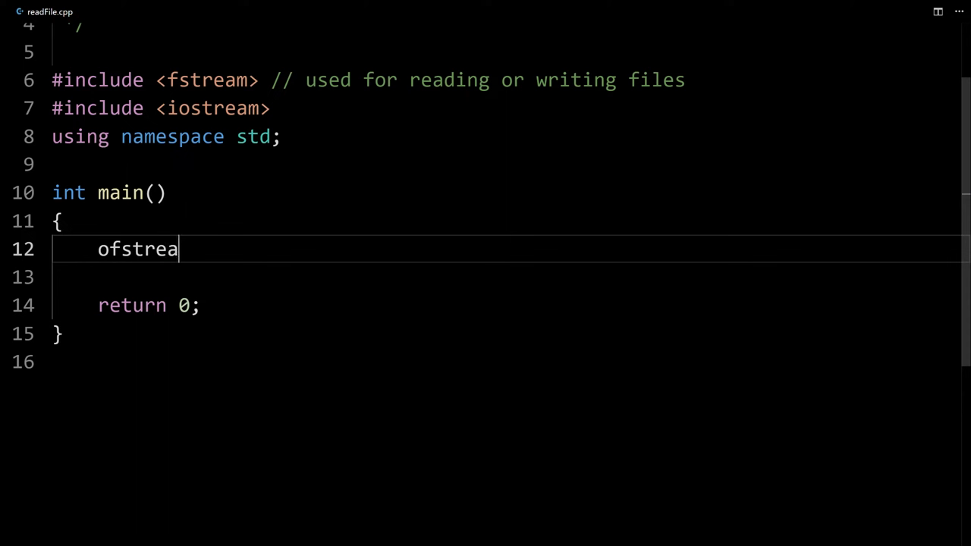
text(ifst)
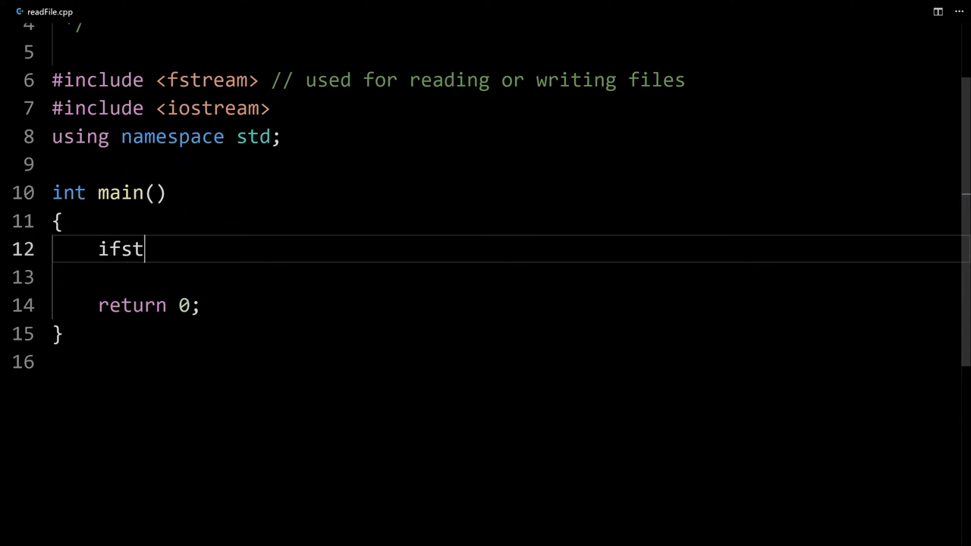
text(ream file)
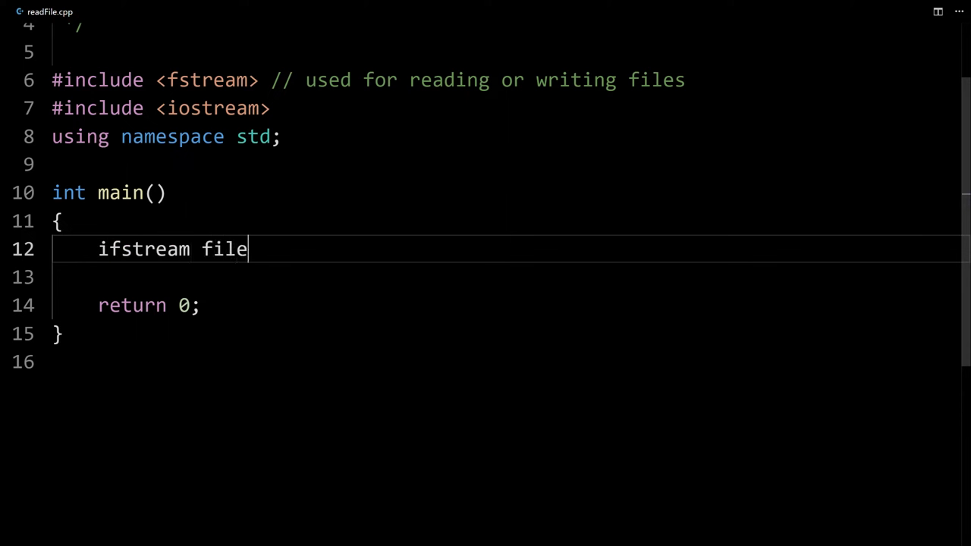
text(In;)
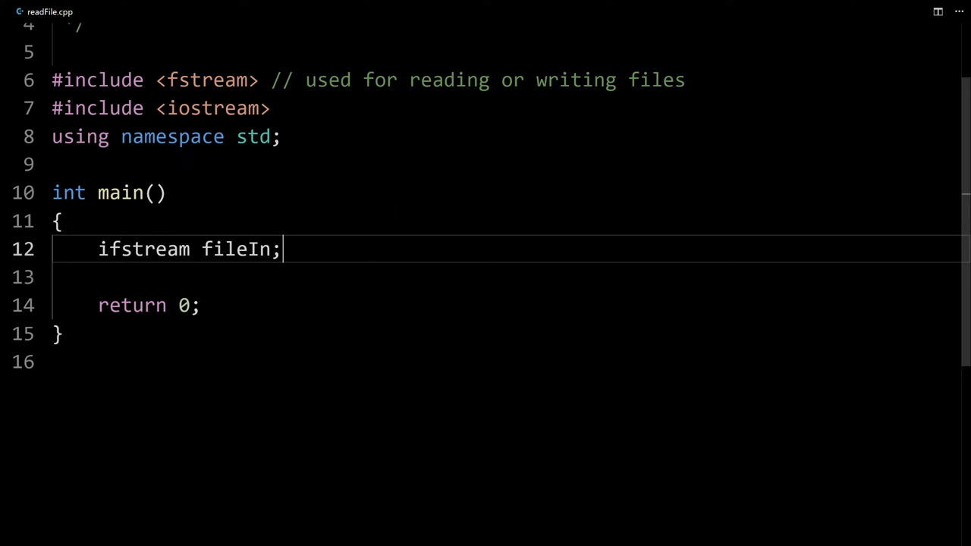
text(// declare)
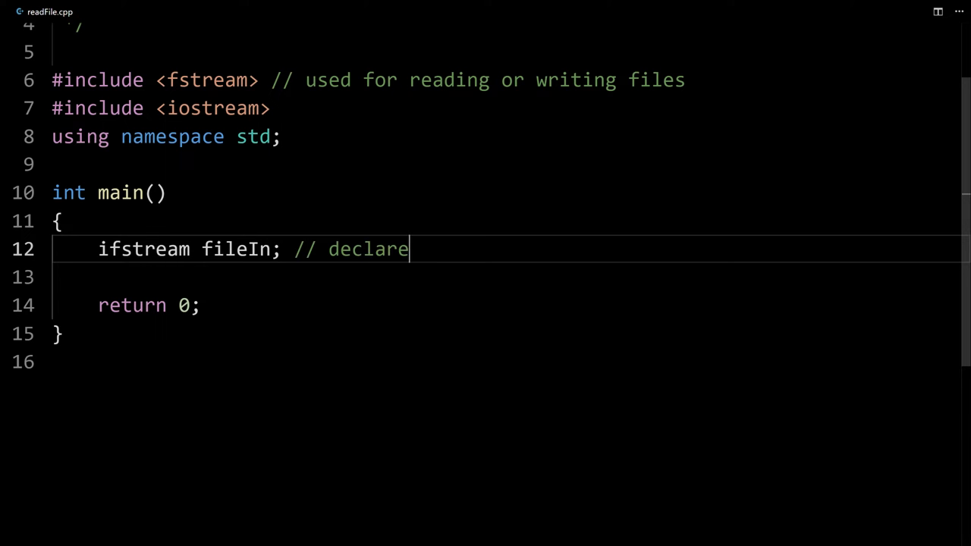
text(input-s)
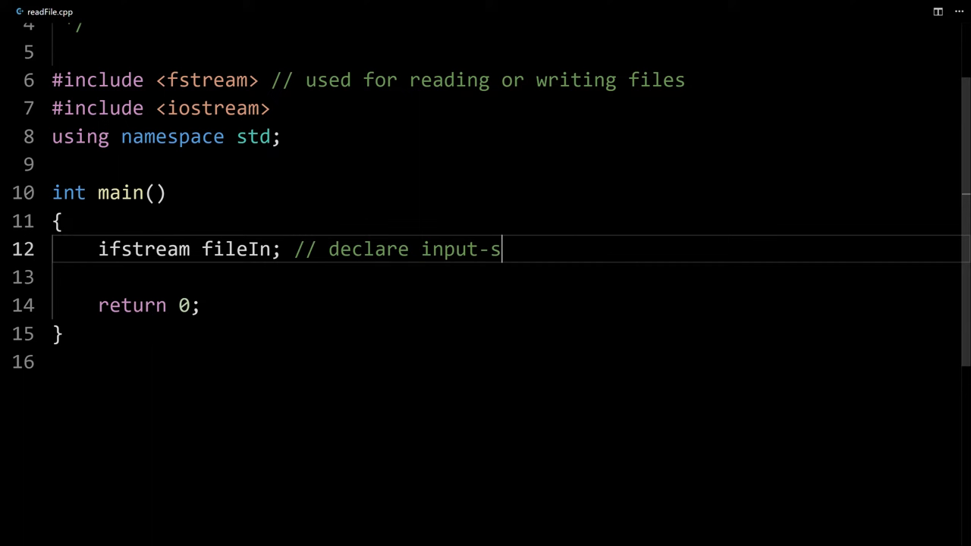
text(tream variabl)
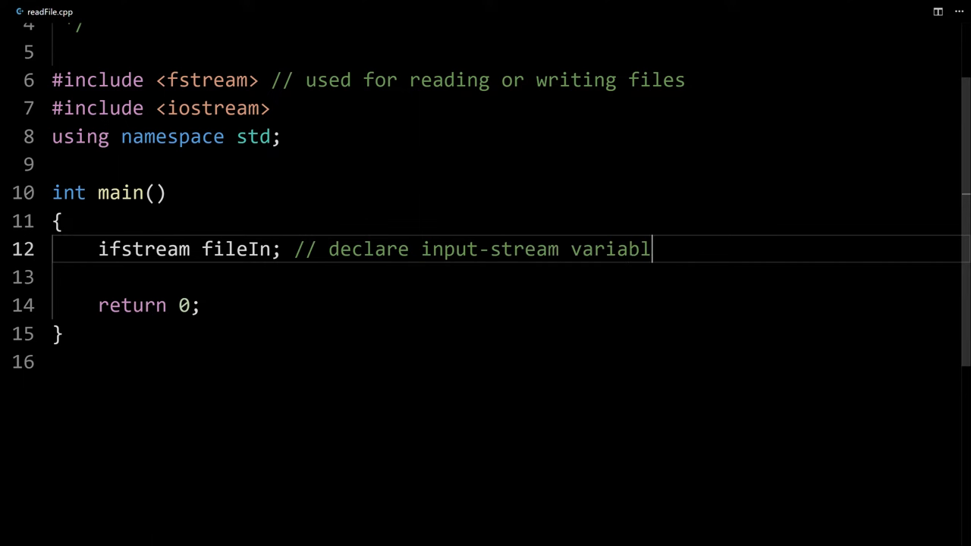
key(enter)
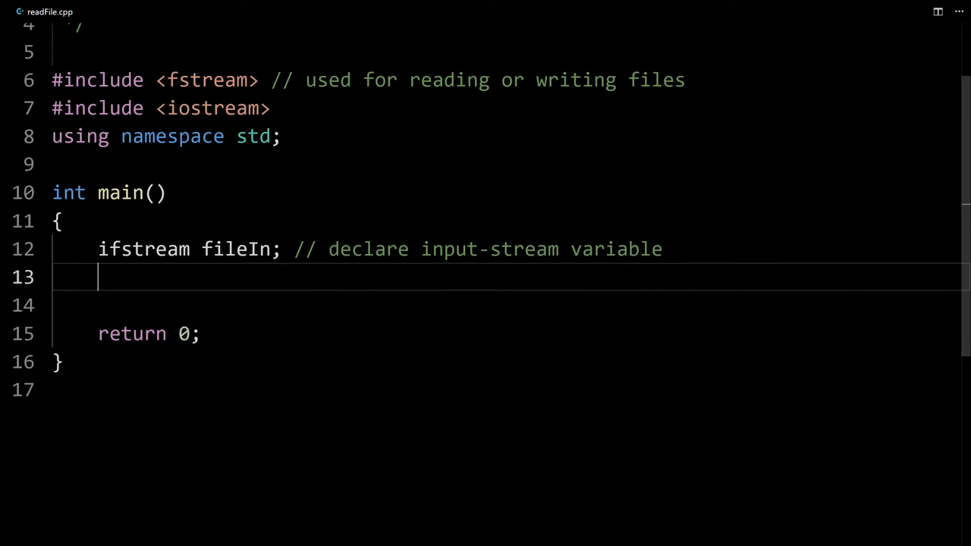
- Add fileIn.open("scores.txt"); after a blank line, highlighting the scores.txt name
key(Enter)
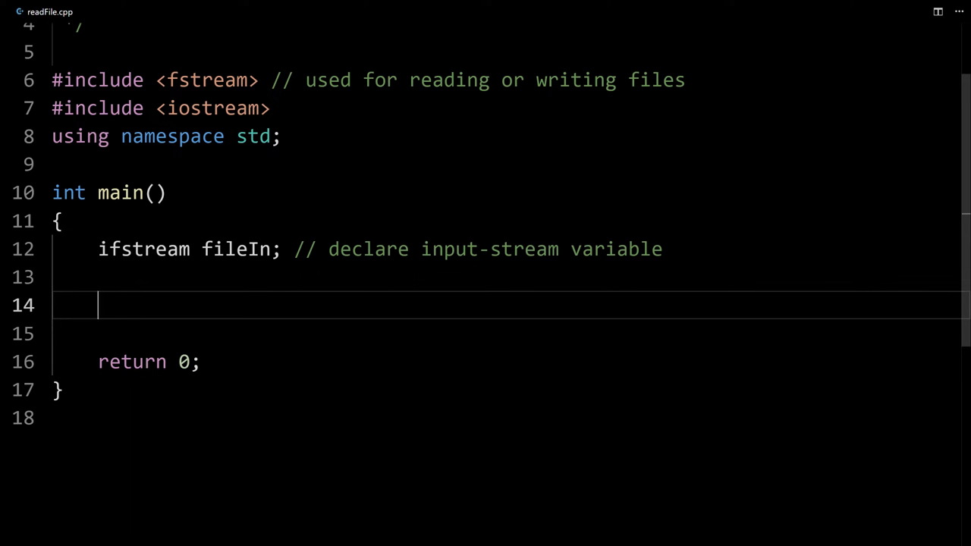
text(fileIn.)
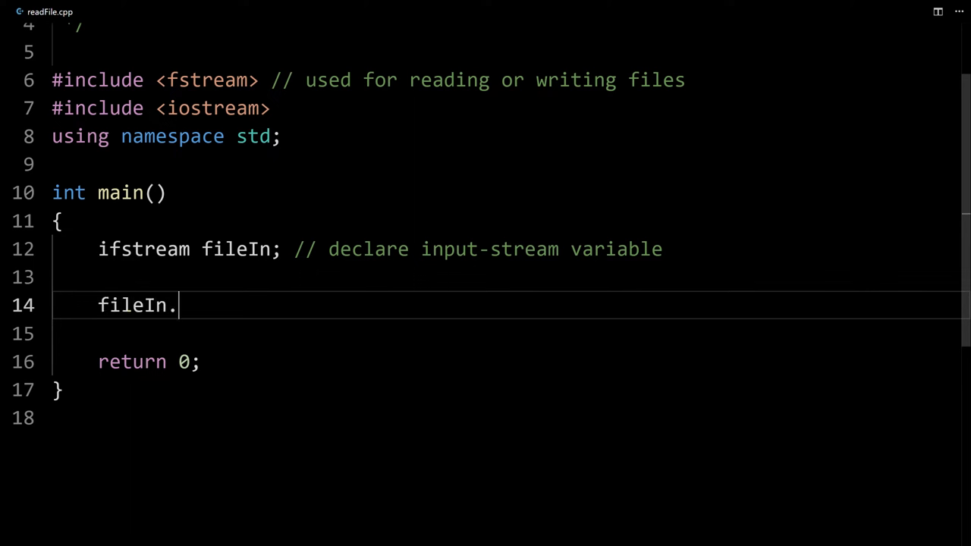
text(open(""))
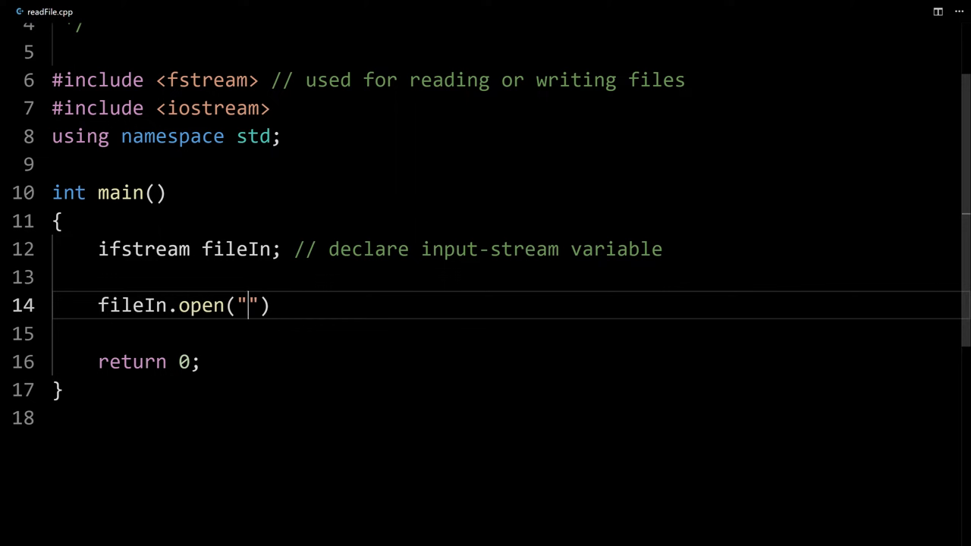
text(scores.t)
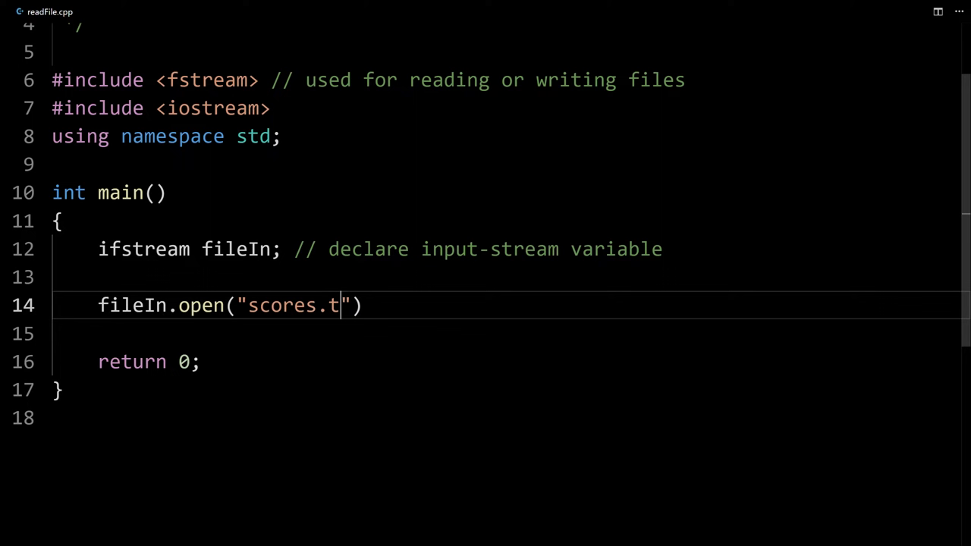
text(xt)
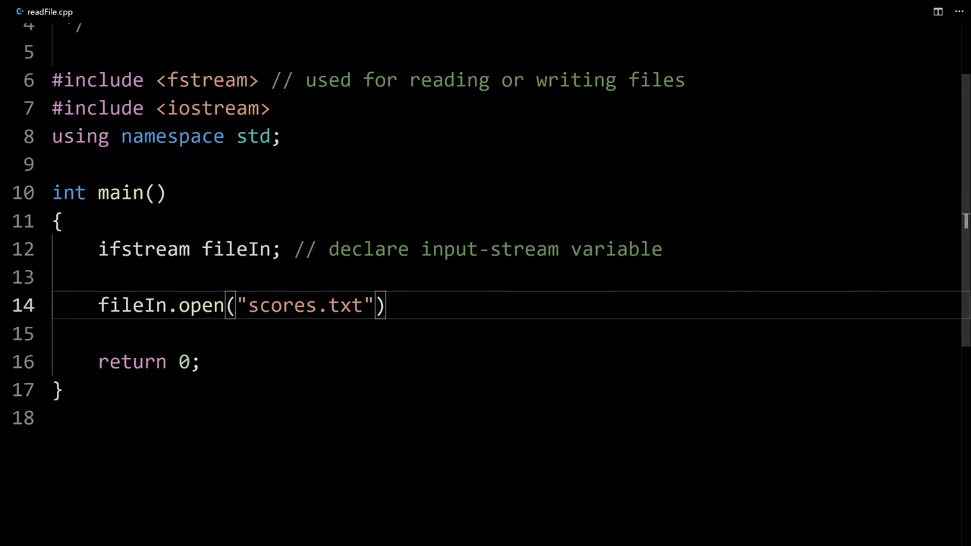
text(;)
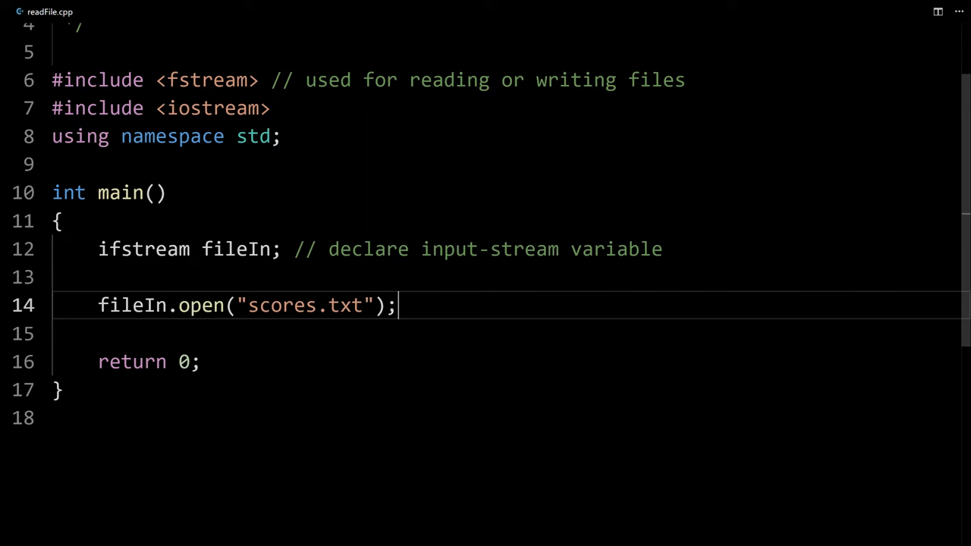
double_click(305, 304)
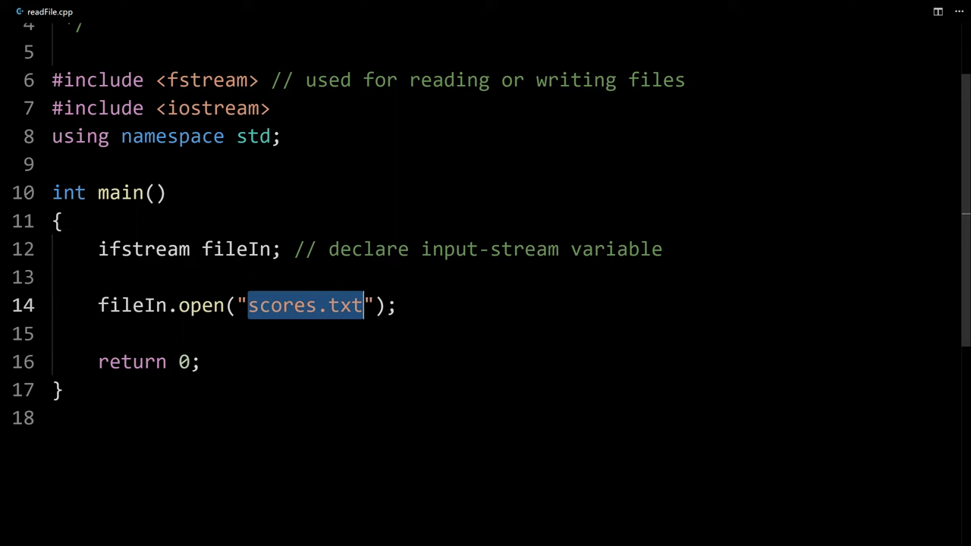
click(394, 305)
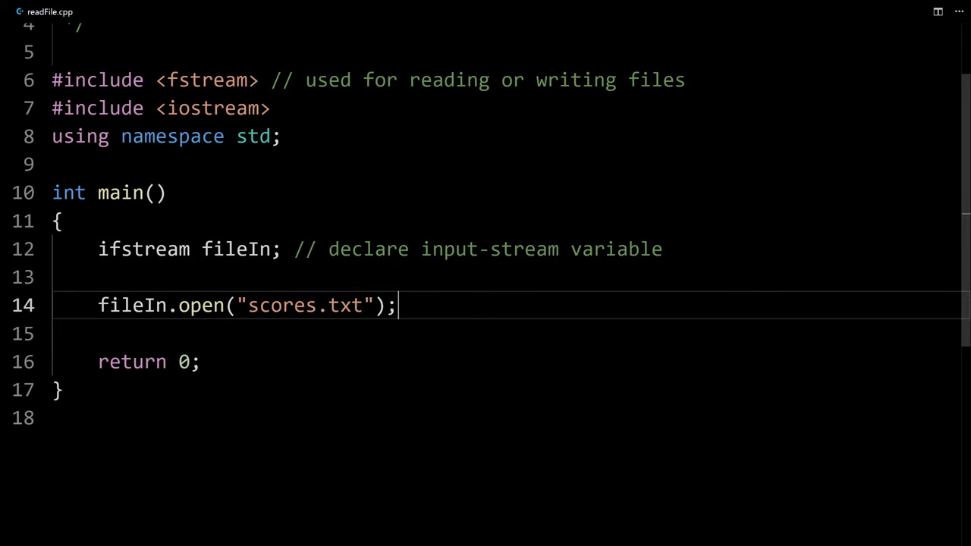
key(Enter)
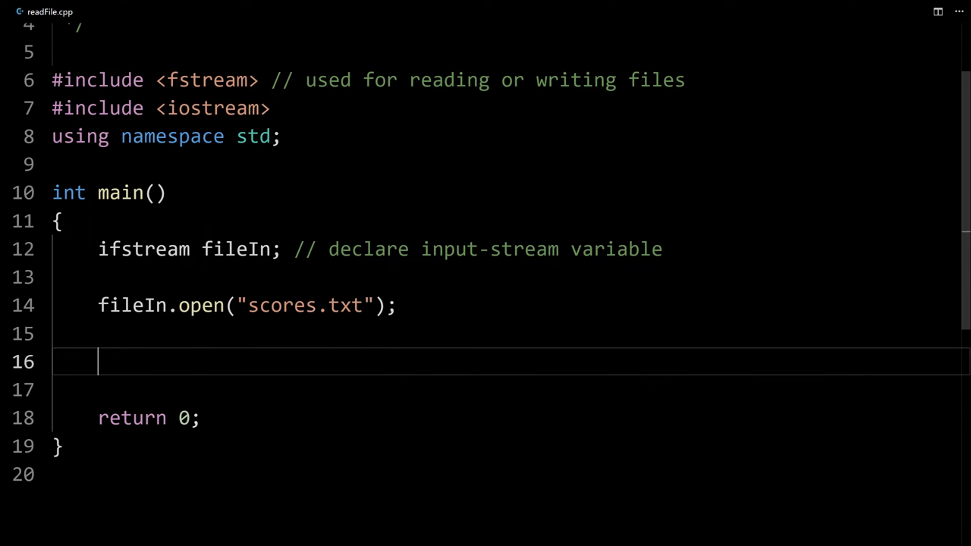
- Declare int score1–score5 and double average, and begin the 'fileIn >>' line
text(cin >>)
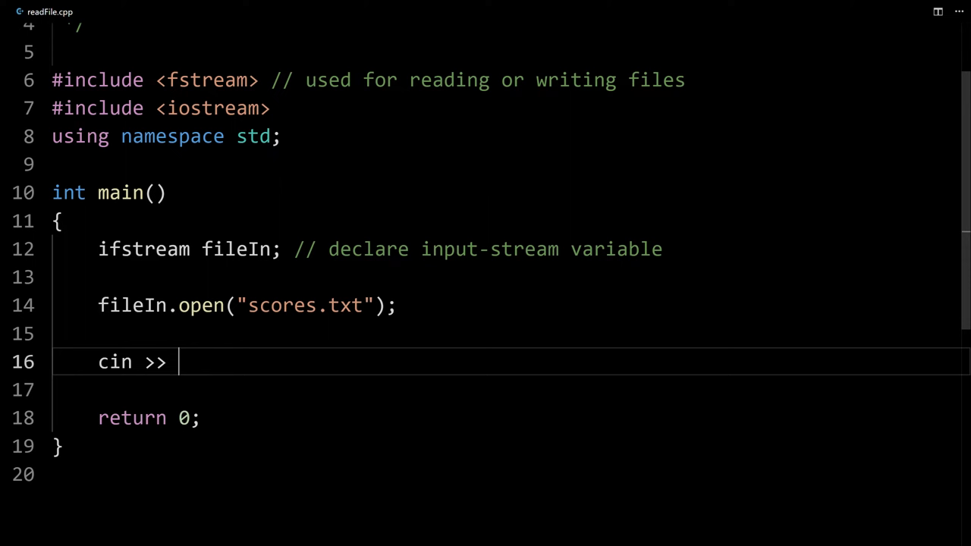
text(fileIn)
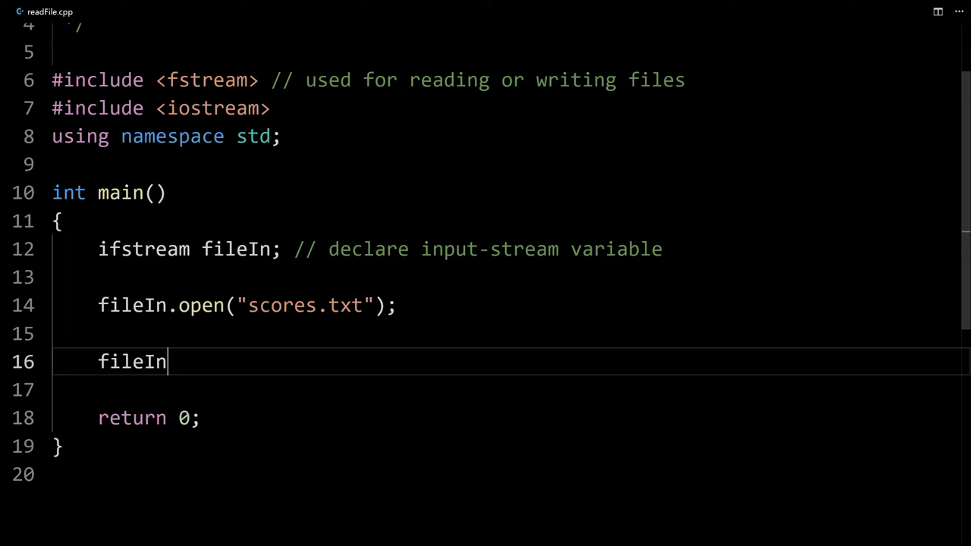
text(>>)
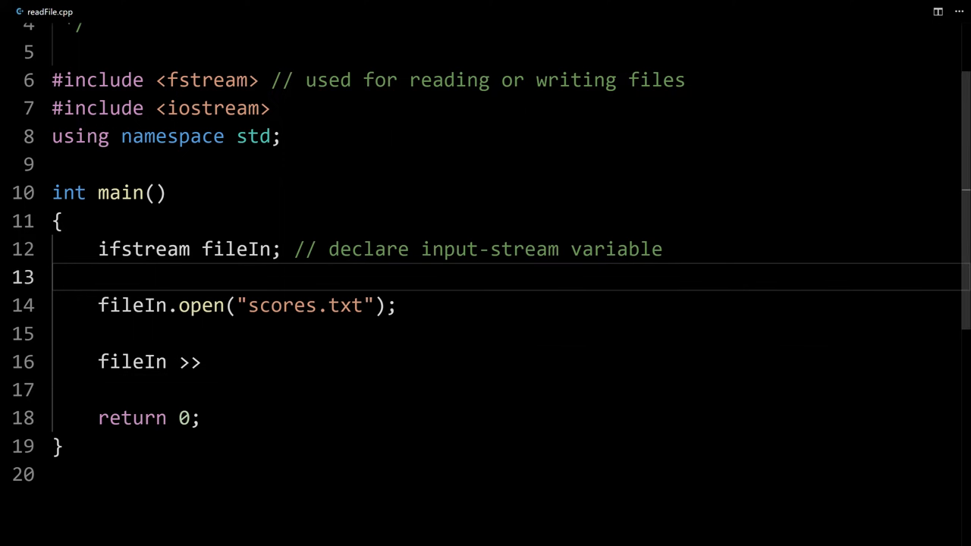
text(int score1, score2, score3, score4, score5;)
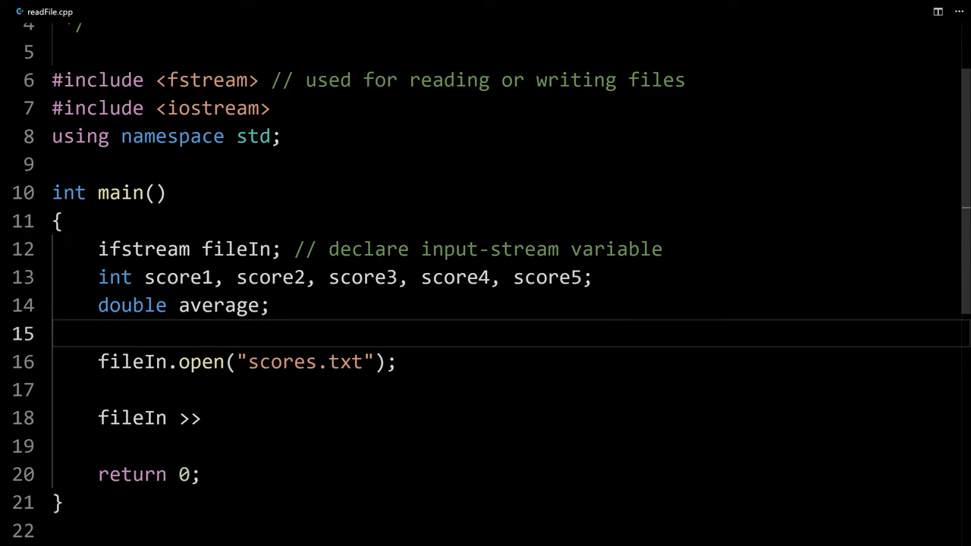
click(271, 305)
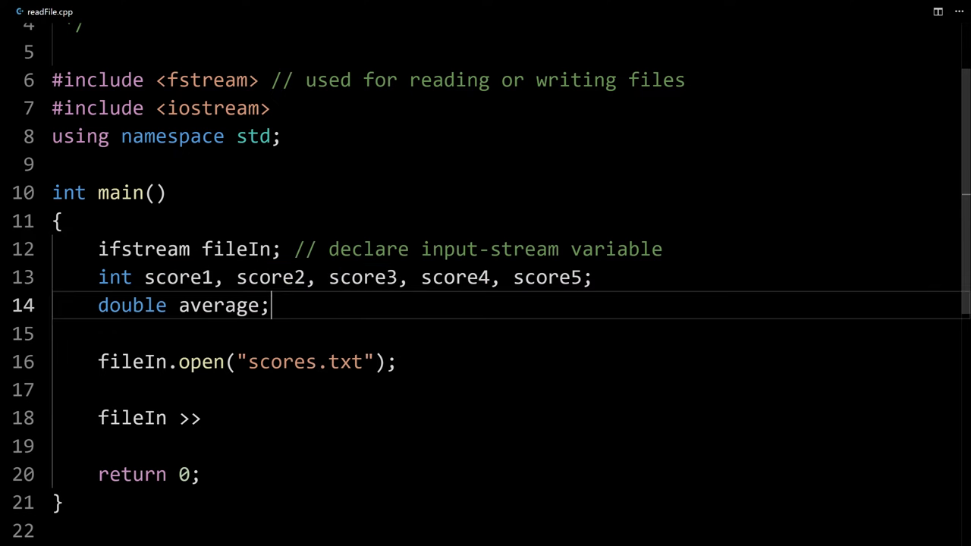
double_click(218, 305)
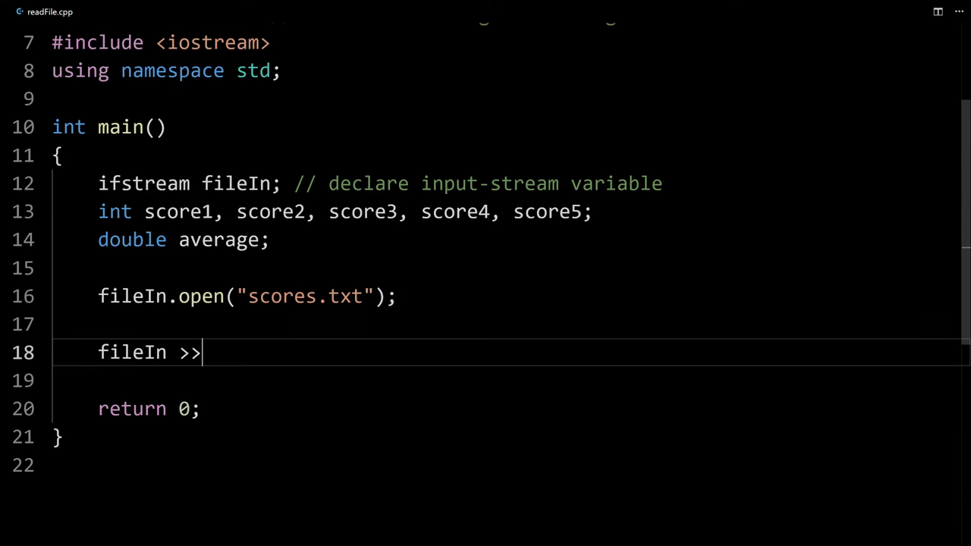
- Chain score1 through score5 after 'fileIn >>' and add '// Getting the file input' above
text(scored)
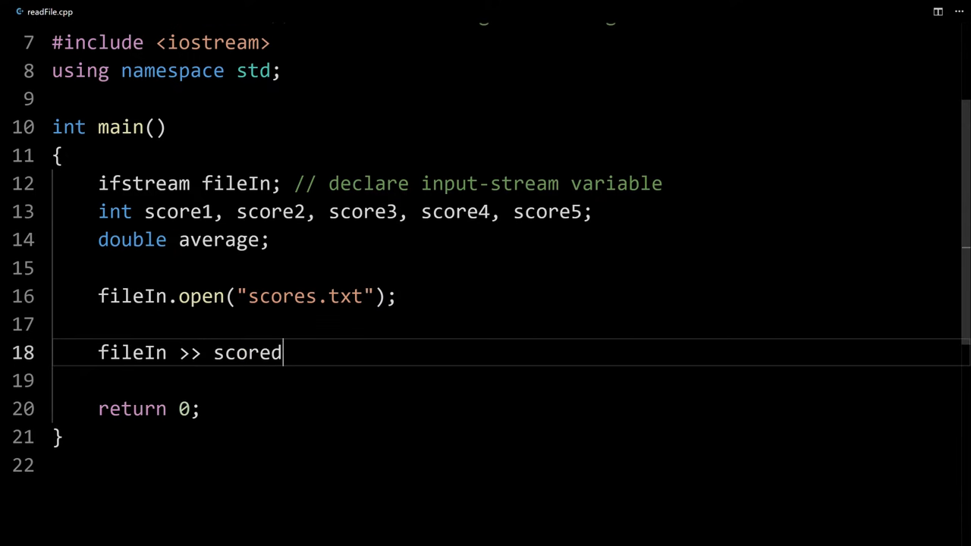
text(1)
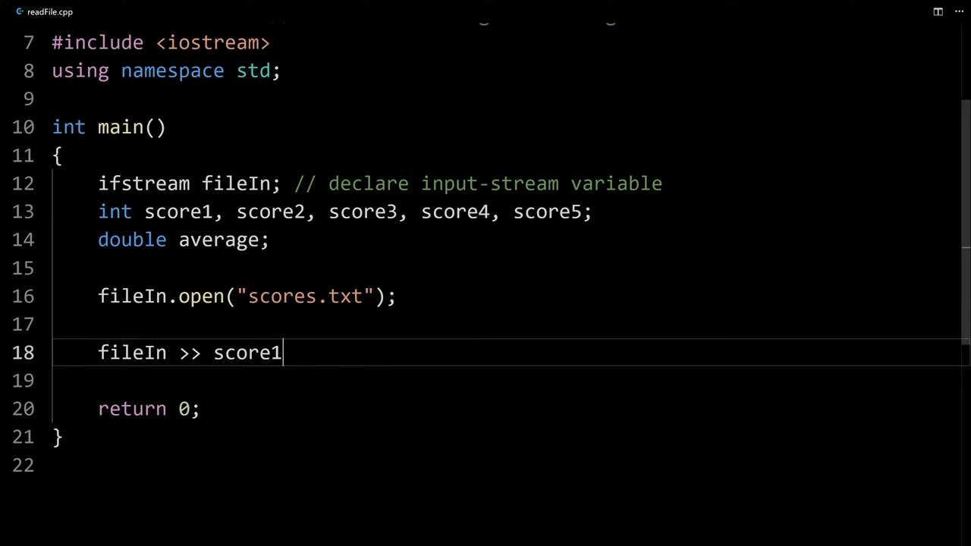
text(>> score2)
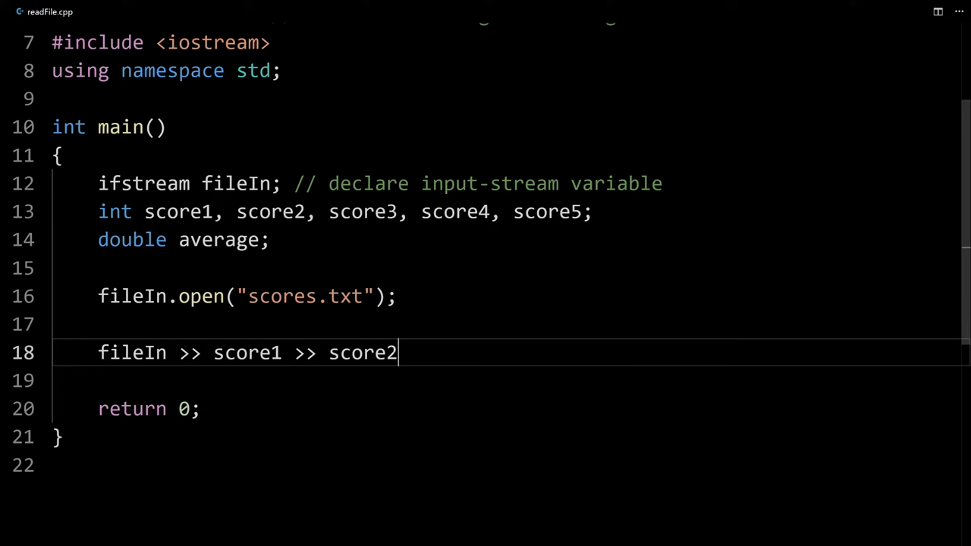
text(>> score)
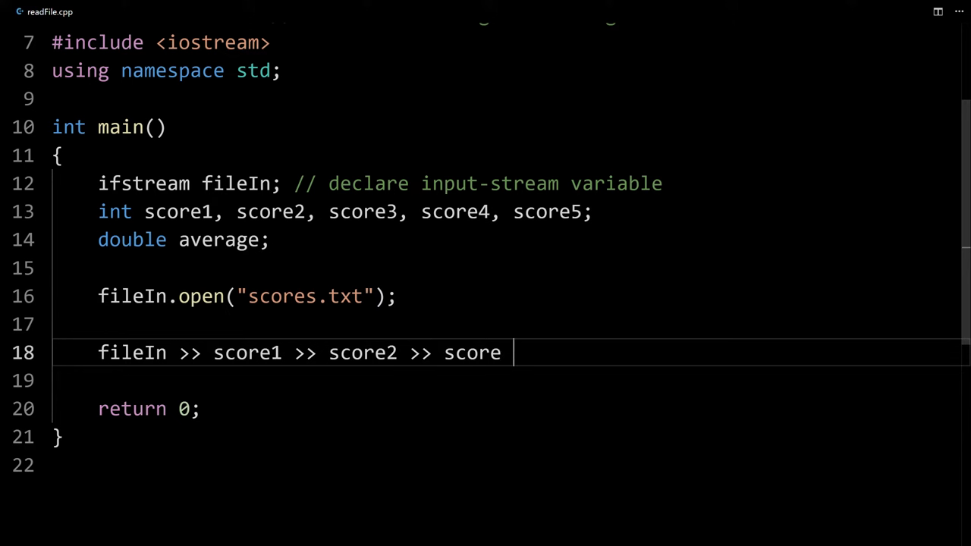
text(3 >> score4 >> score5;)
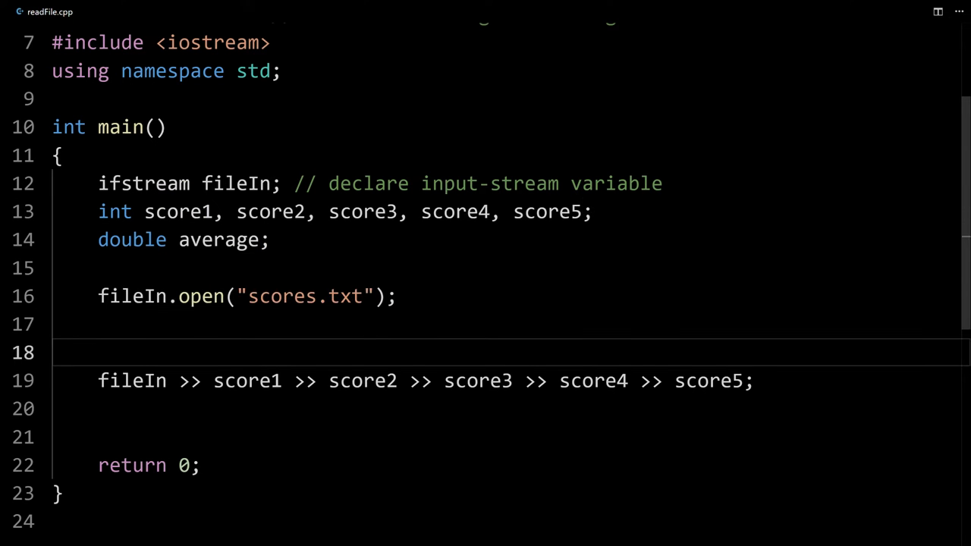
text(// Getting the file input)
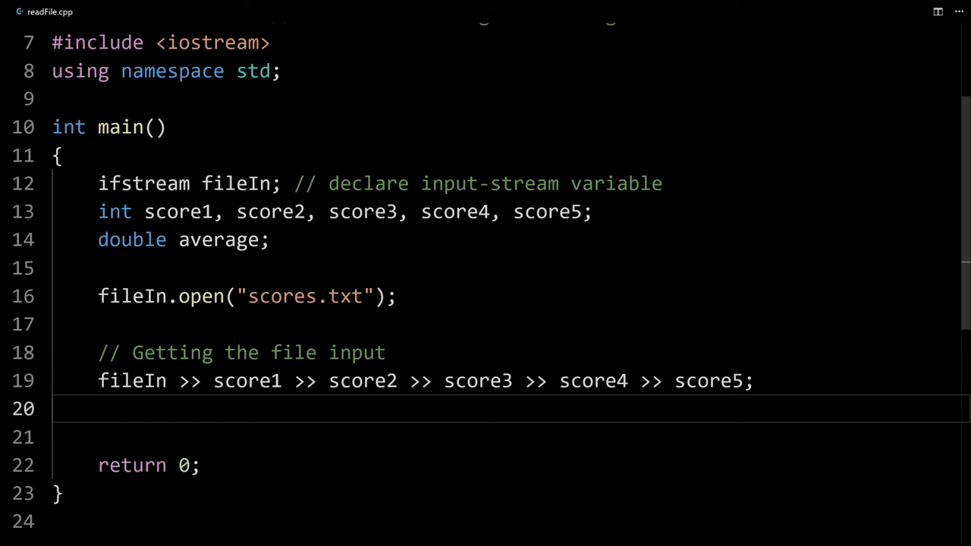
- Close the input file with fileIn.close(); and start a new line
text(file)
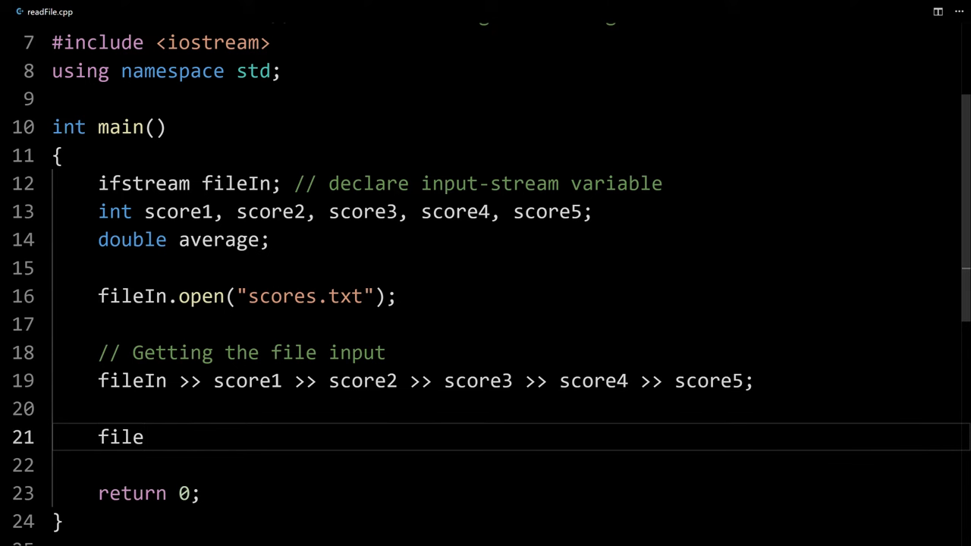
text(in)
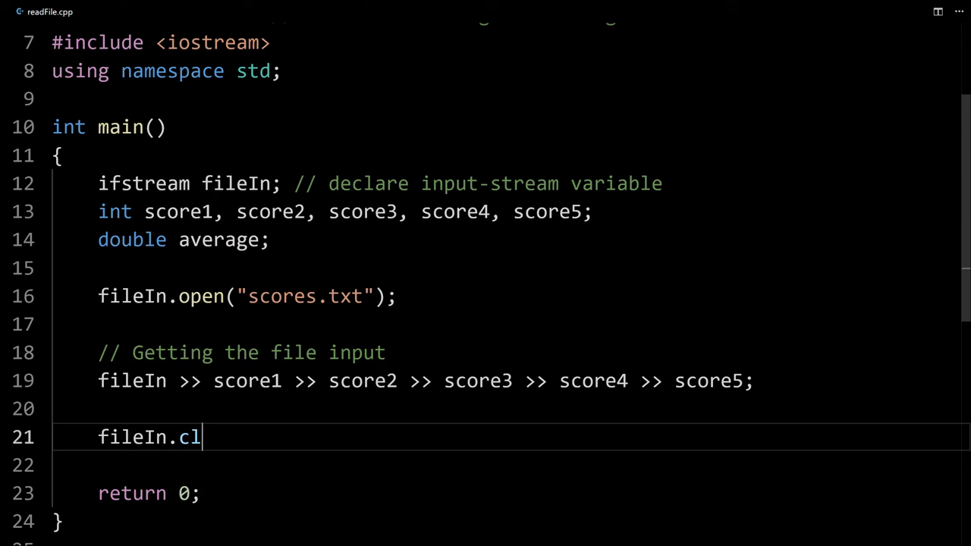
text(ose();)
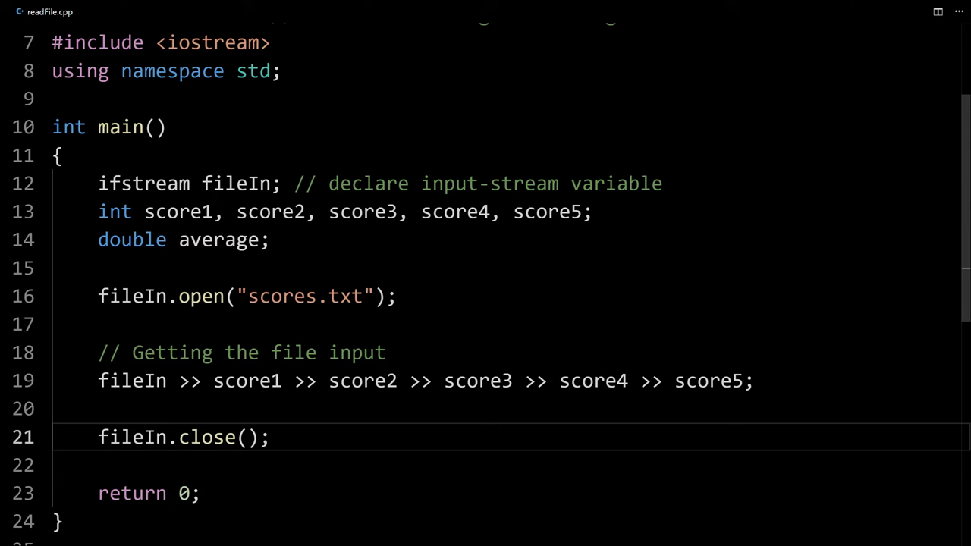
scroll(down, 3)
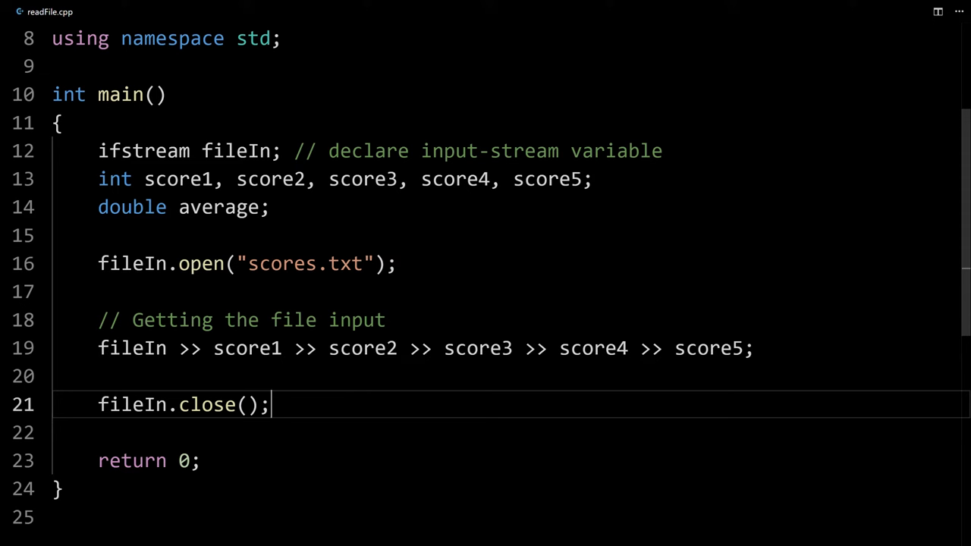
key(Enter)
text(// Output scores and the average)
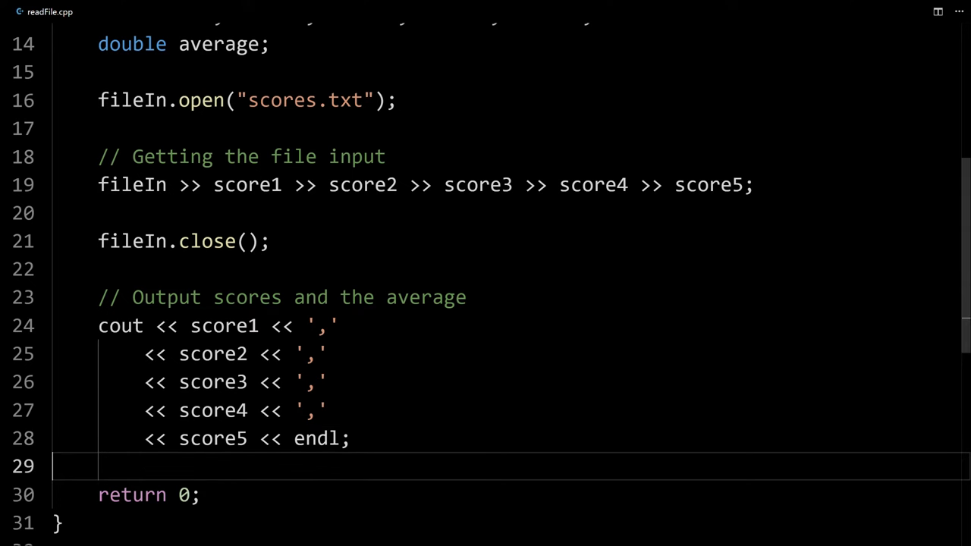
- Print 'The average of the numbers is' with average, and initialise average to 0
text(cout << "The average of the numbers is " << average << endl;)
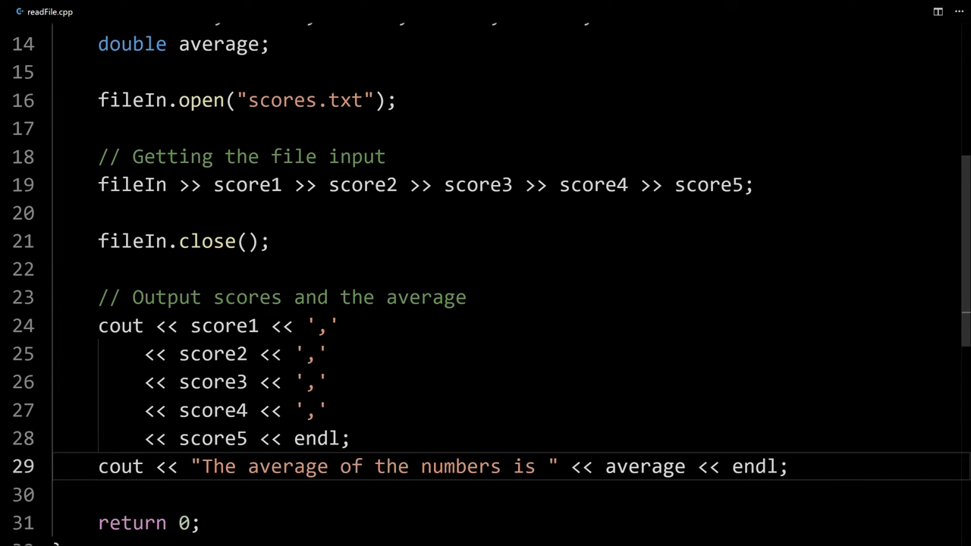
click(350, 438)
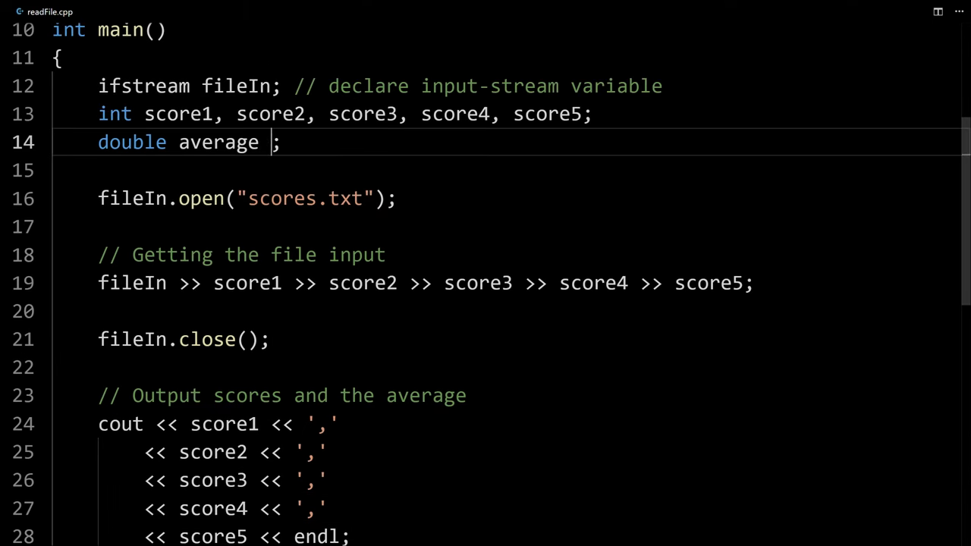
text(= 0)
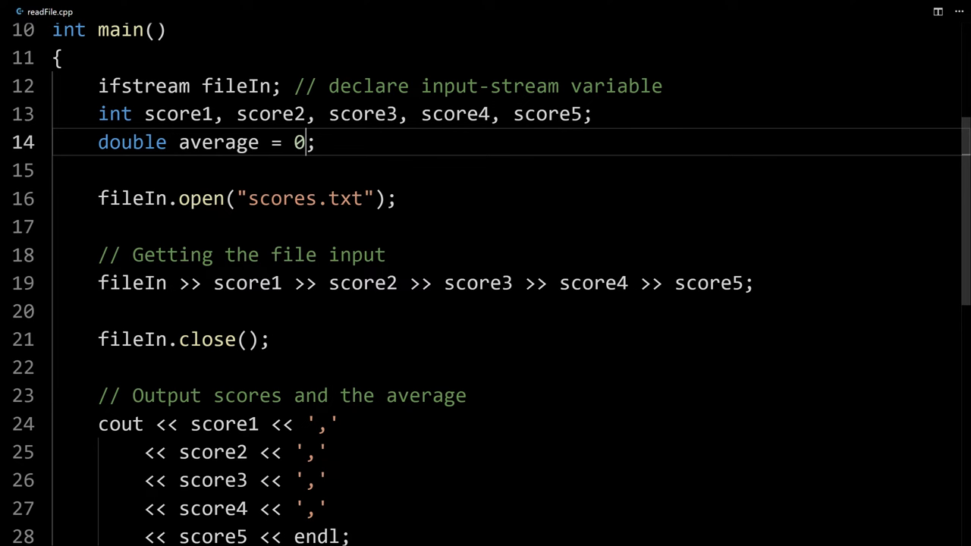
scroll(down, 3)
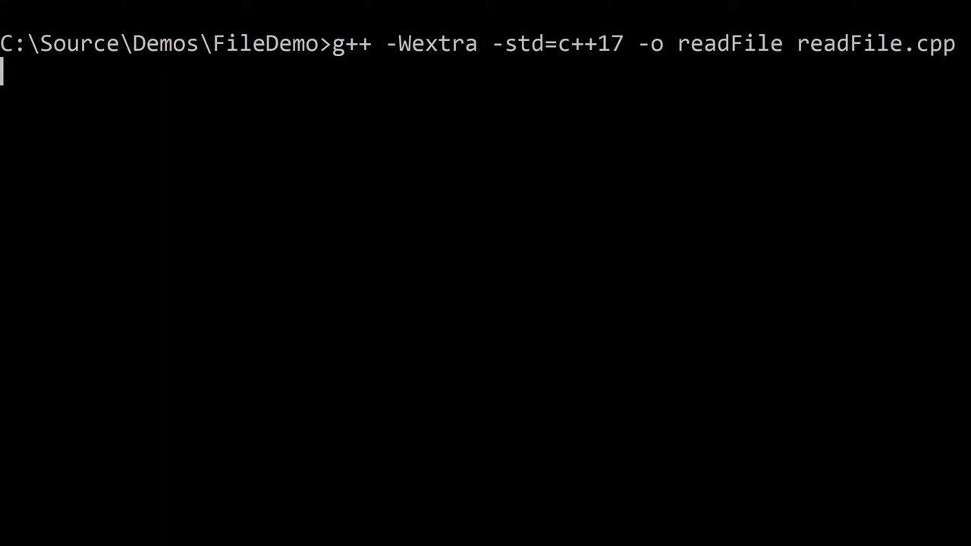
- Run readFile, printing scores 234,55,0,33,9 and an average of 0
text(re)
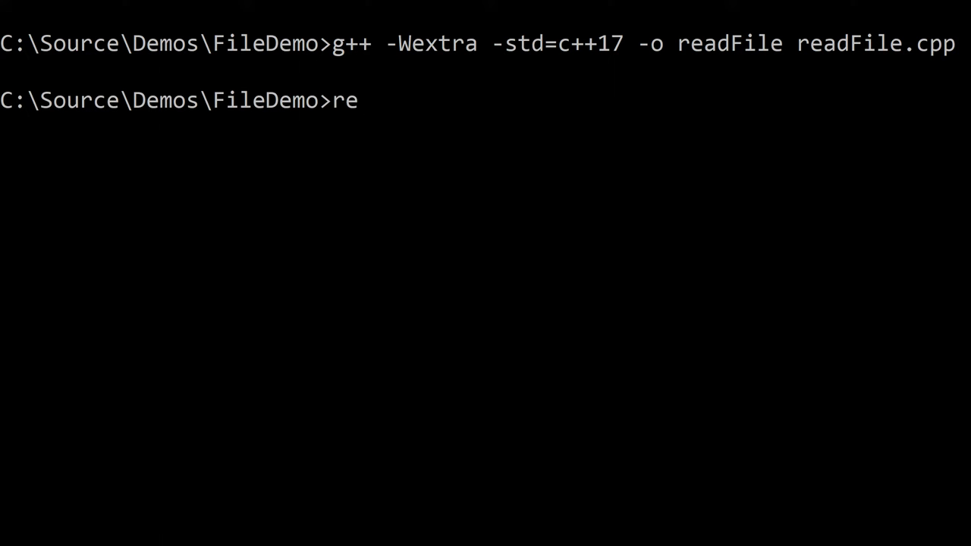
text(adFile)
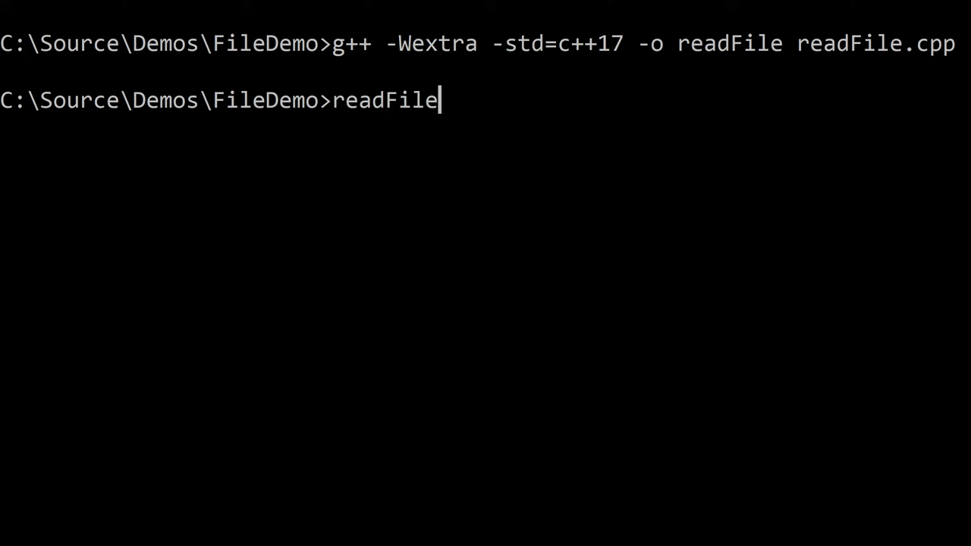
key(Enter)
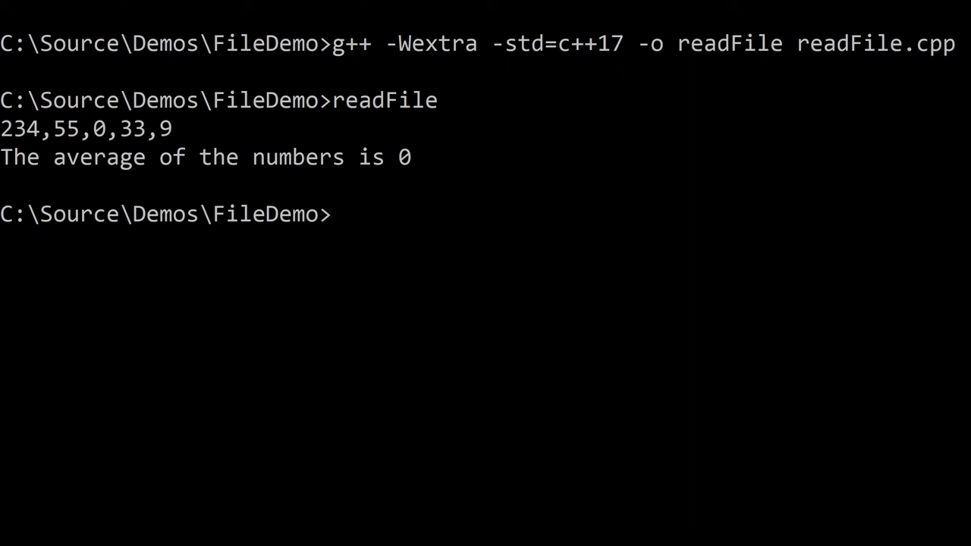
double_click(165, 128)
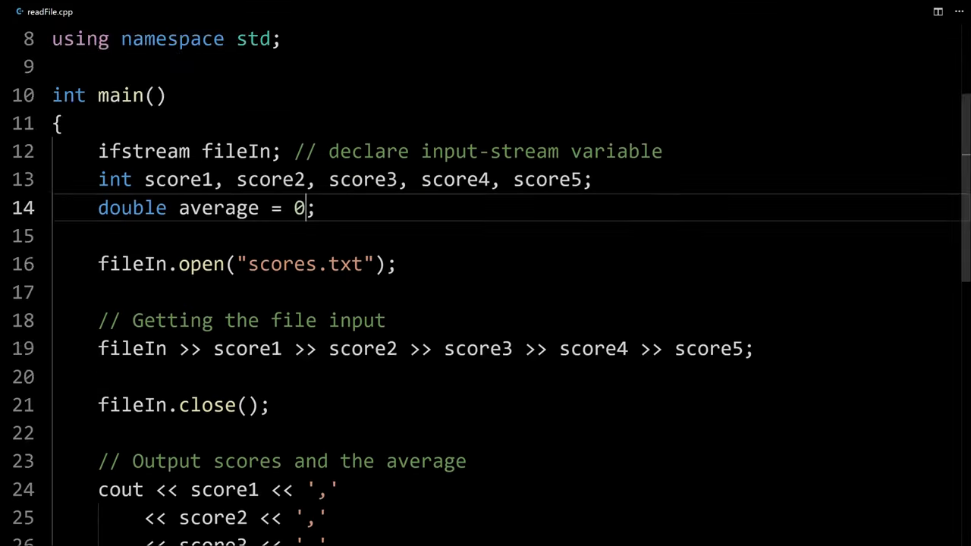
- Add a 'Calculate the average' comment and average = (score1 + ... + score5);
scroll(down, 3)
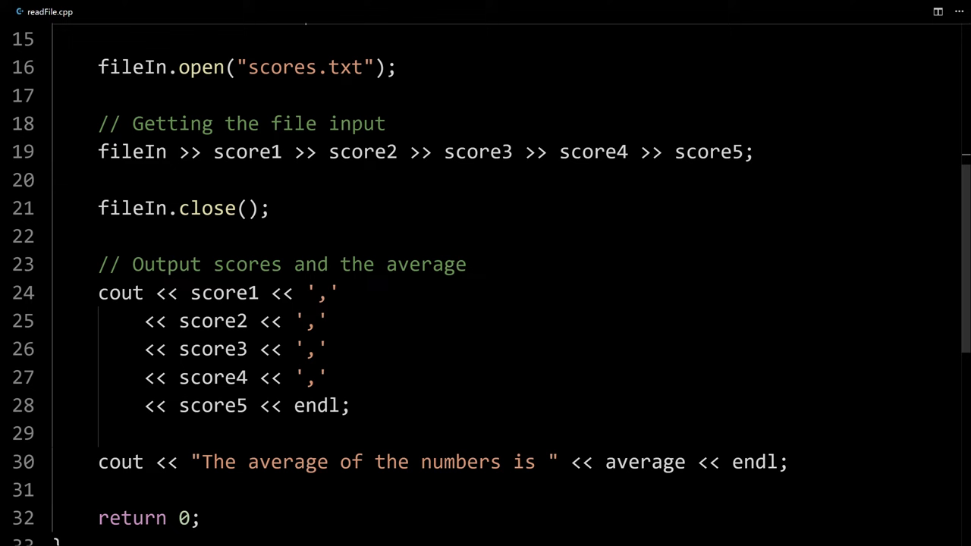
scroll(down, 3)
text(//)
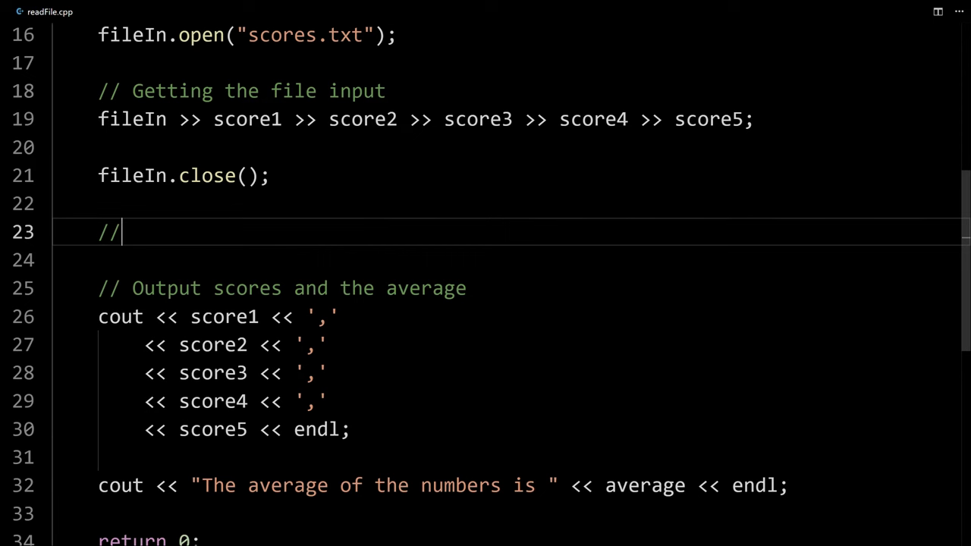
text(Calculate the average)
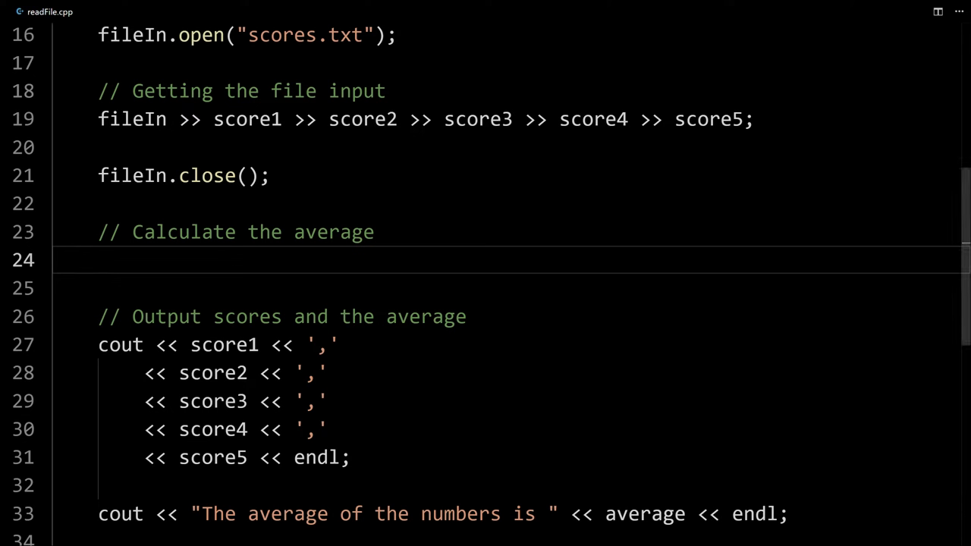
text(average = (score1 + score2 + score3 + score4 + score5);)
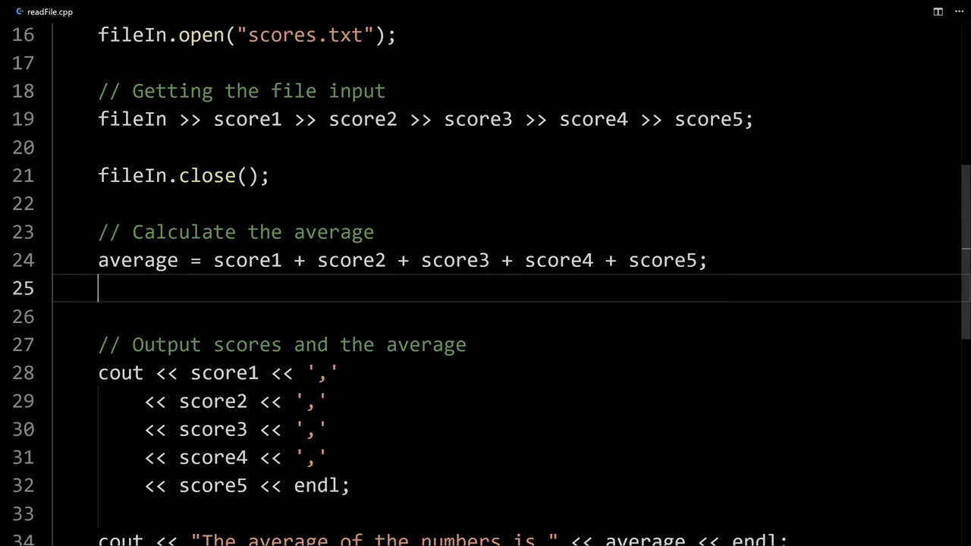
- Add 'average = average / 5', then delete part of it to restructure the division
text(average)
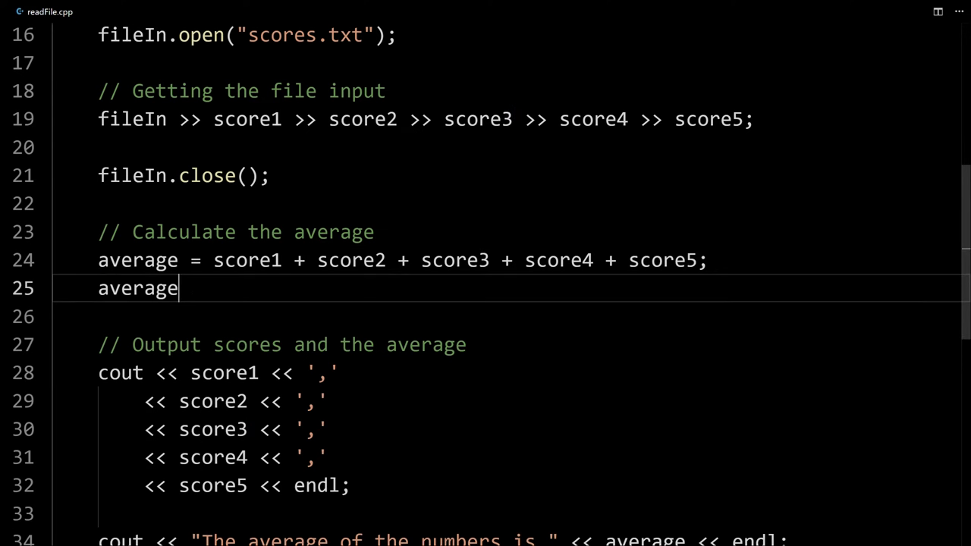
text(= average /)
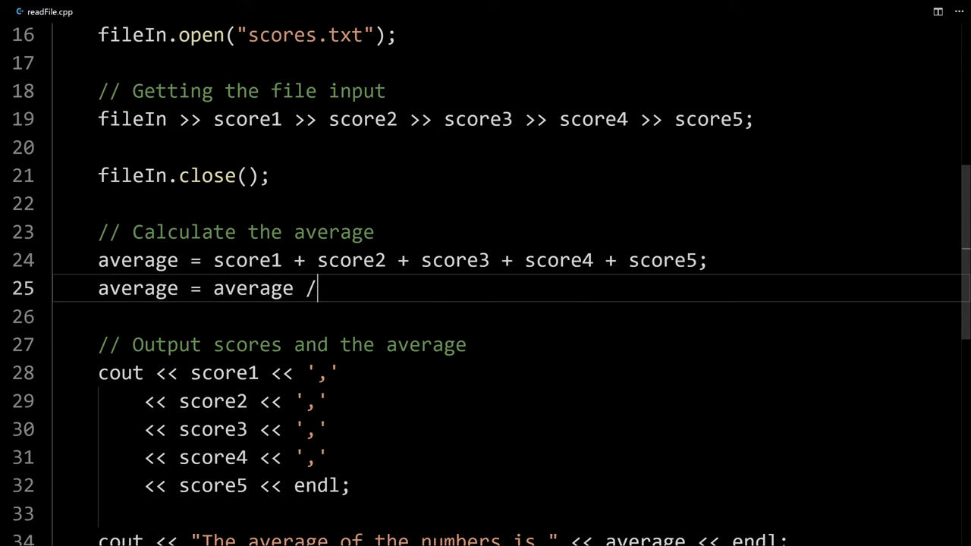
text(5;)
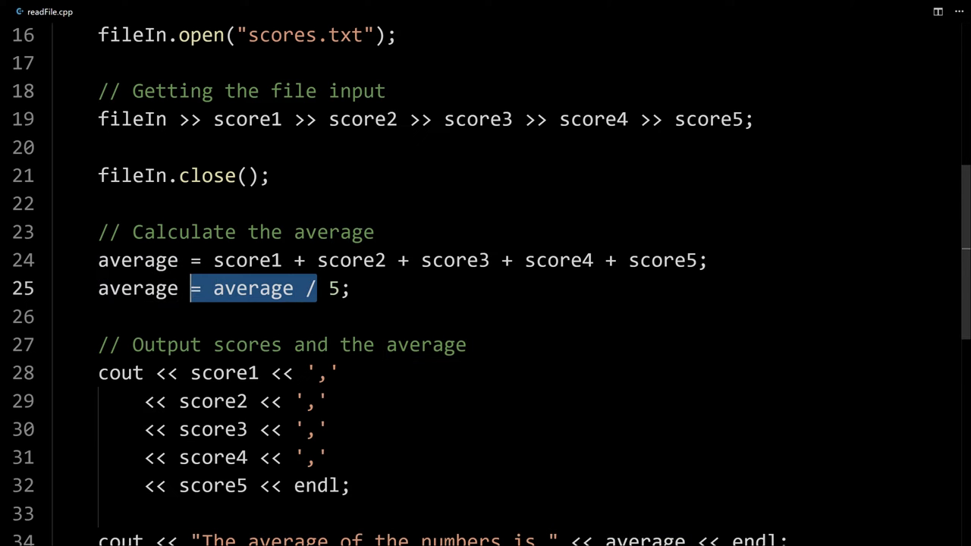
key(Delete)
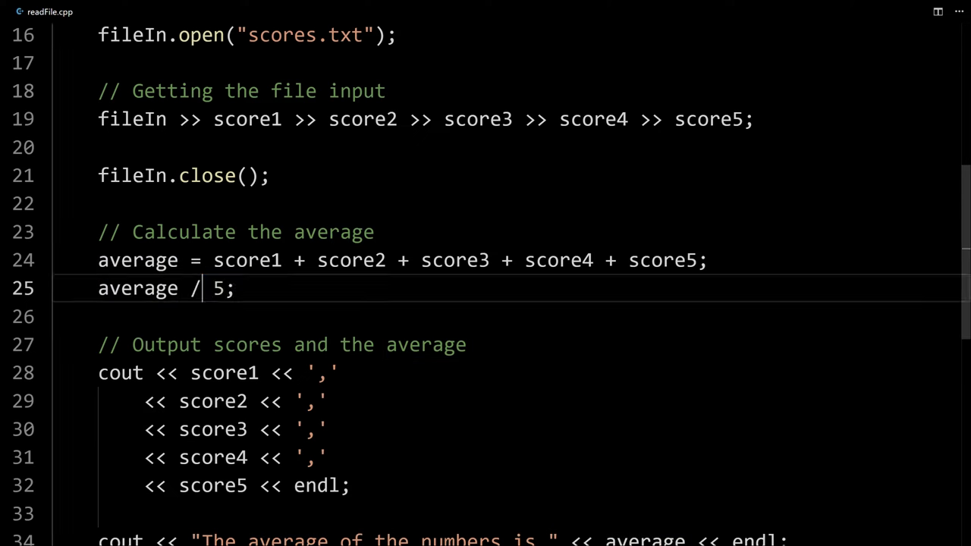
text(=)
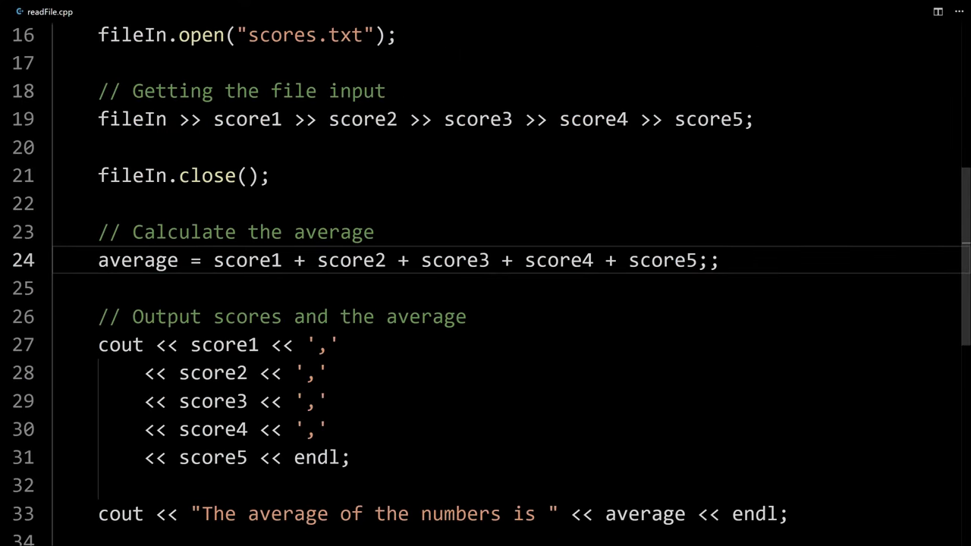
- Make average the parenthesised score sum divided by 5.0, then run readFile again
text() /)
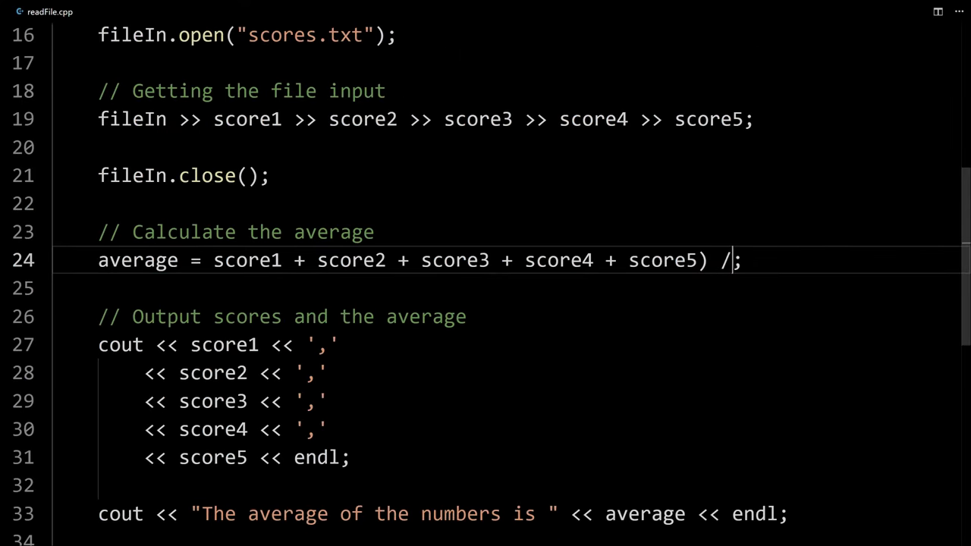
text(()
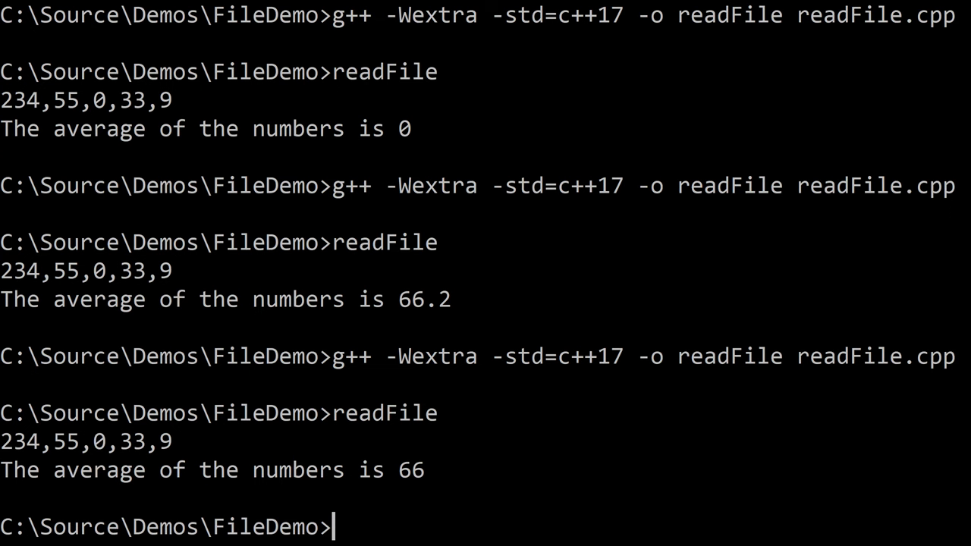
double_click(417, 469)
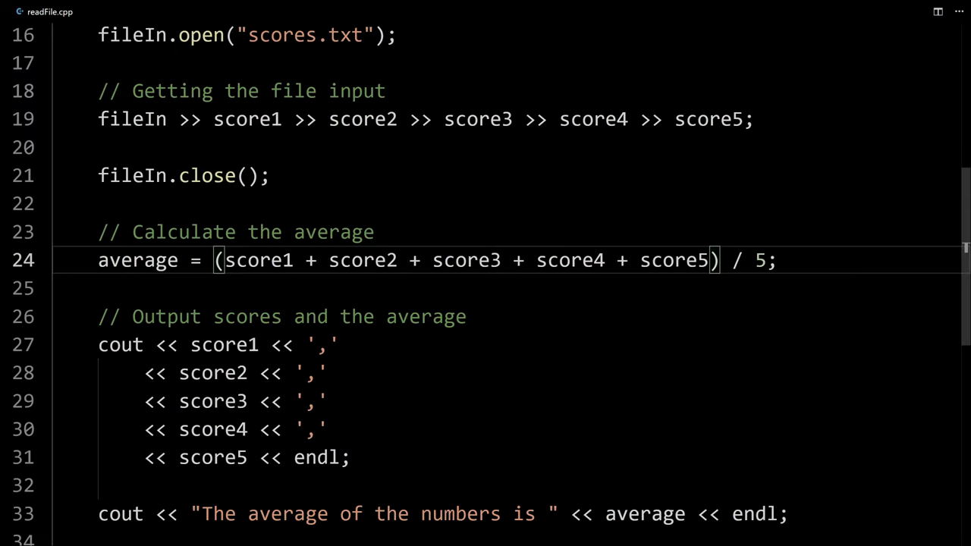
text(.)
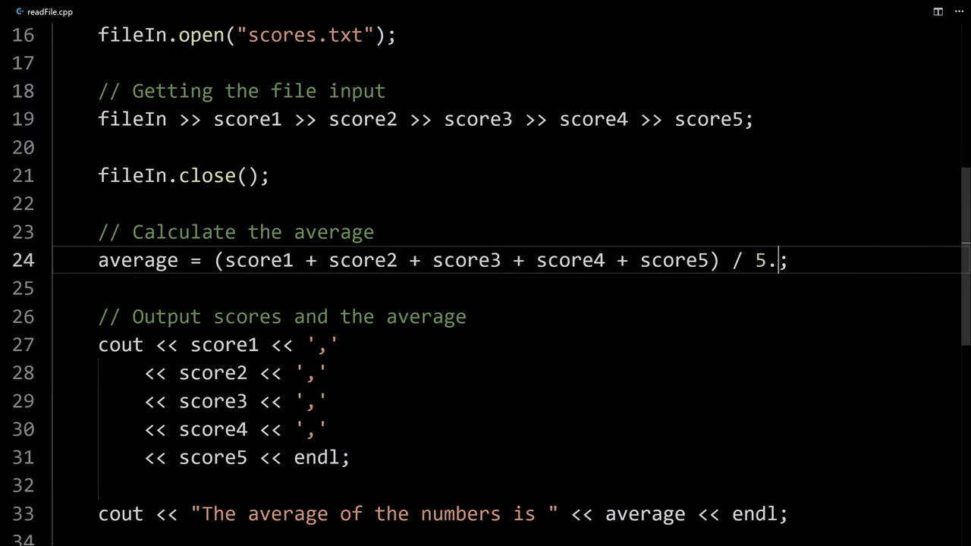
text(0)
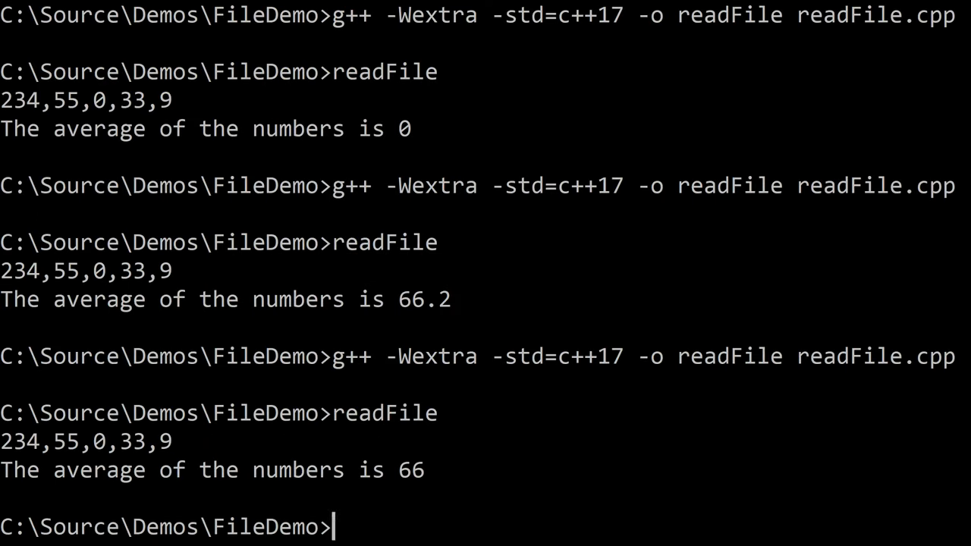
text(readFile)
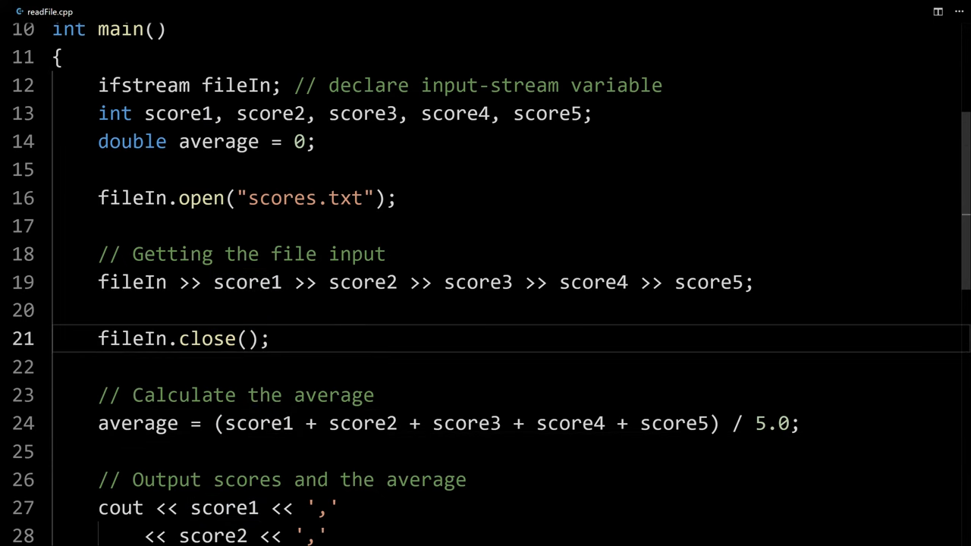
- Select part of the "scores.txt" file name in fileIn.open to remove it
drag(97, 283, 202, 282)
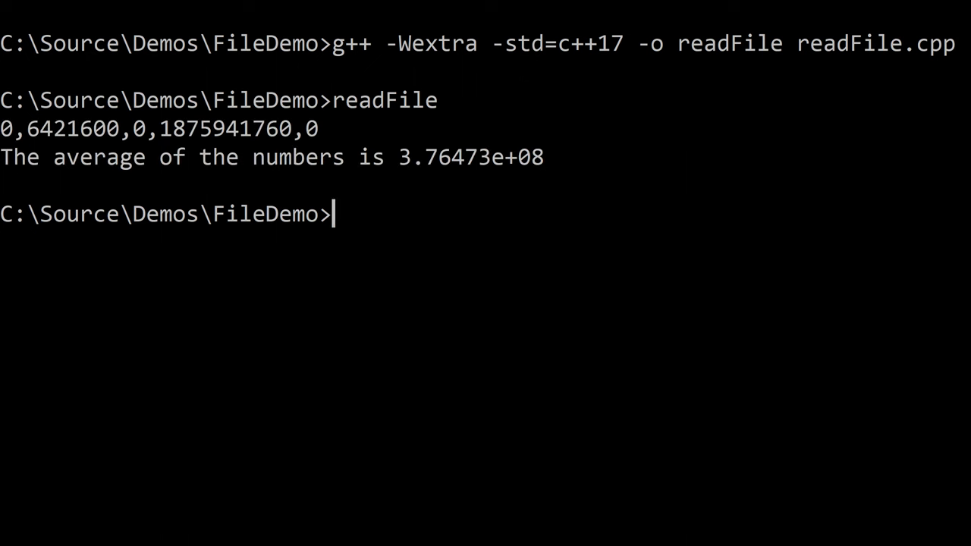
- Highlight readFile's output of garbage scores and an average of 3.76473e+08
drag(0, 129, 318, 128)
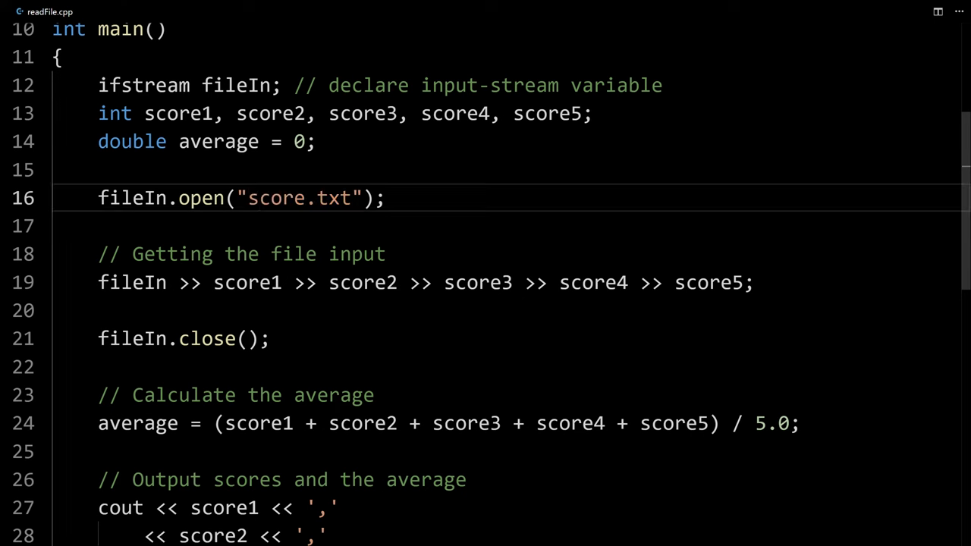
- Restore the line 16 file name to scores.txt and prefix it with C:
double_click(279, 197)
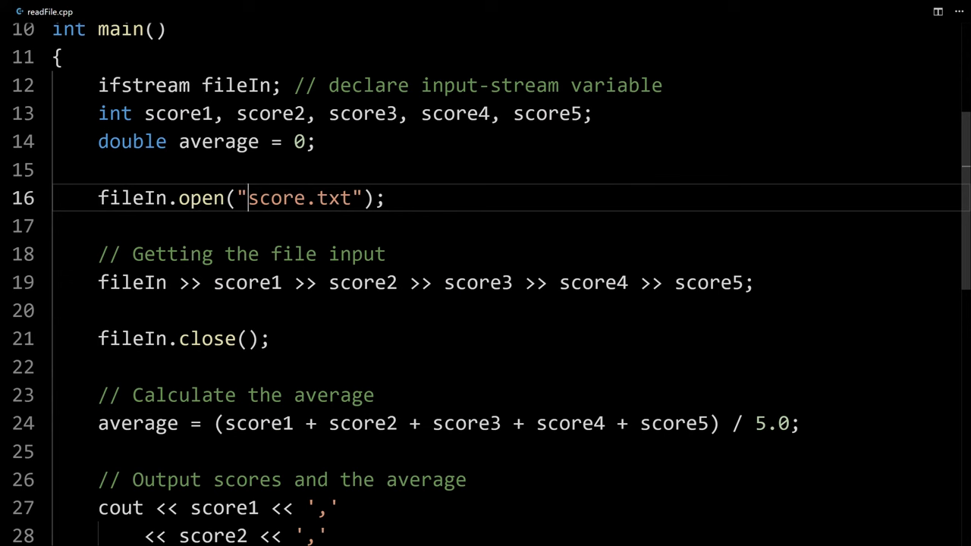
text(s)
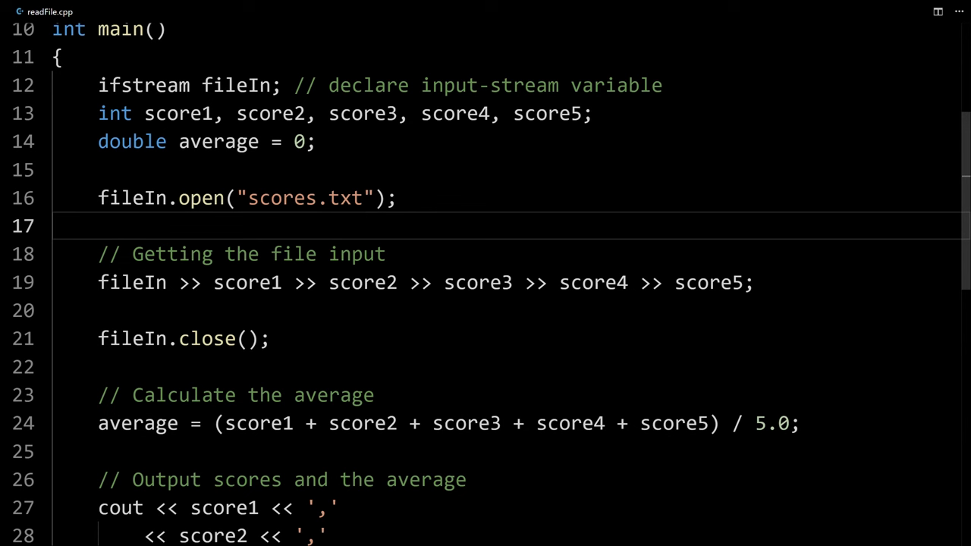
double_click(282, 198)
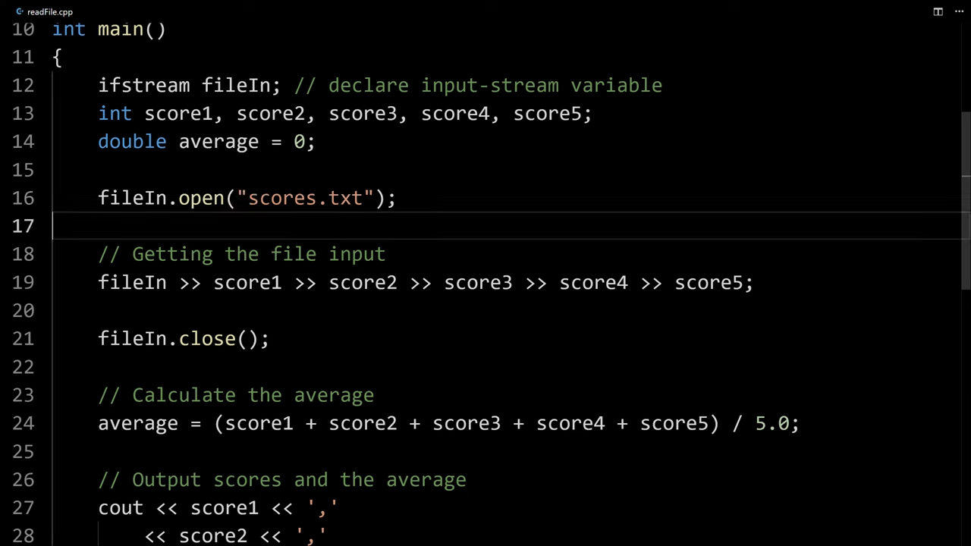
double_click(282, 198)
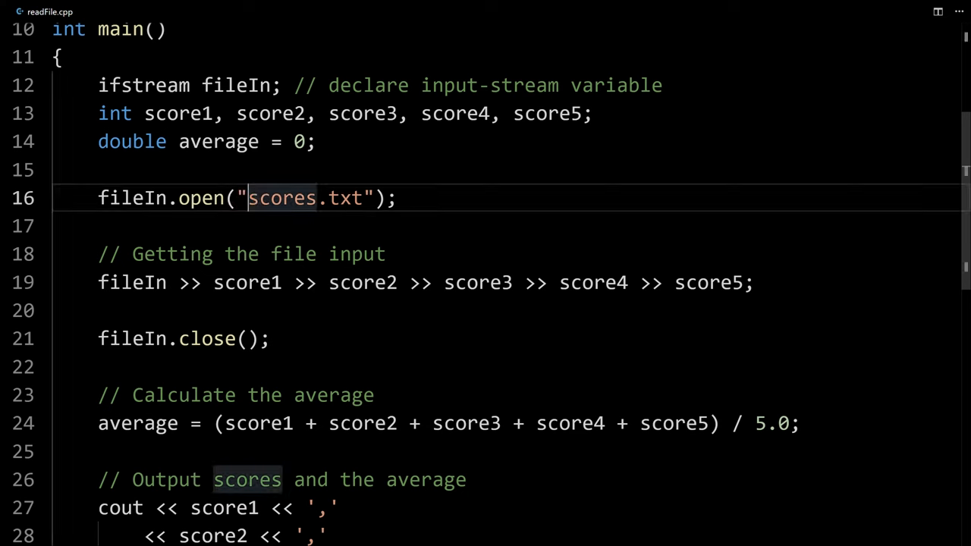
text(C:)
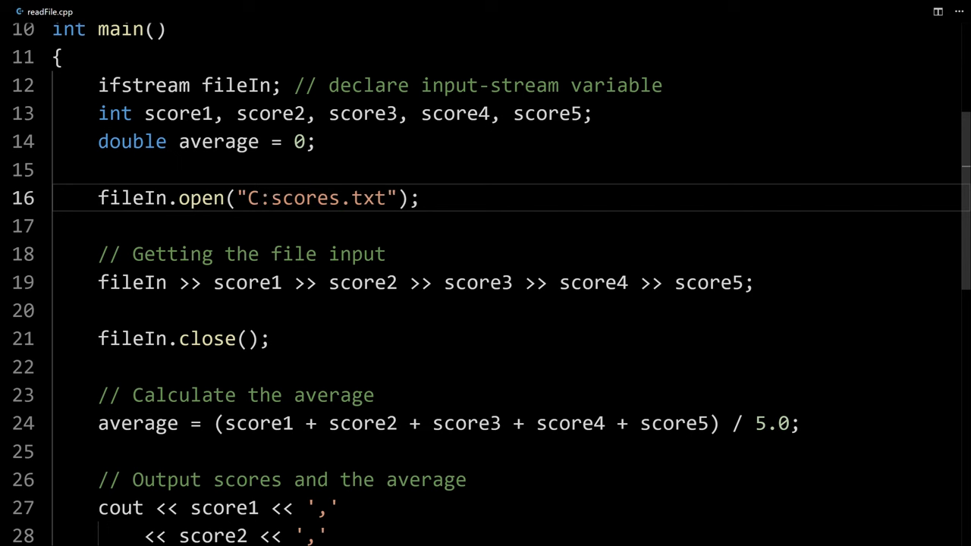
- Try a C:/ path prefix on scores.txt, then remove it again
text(/)
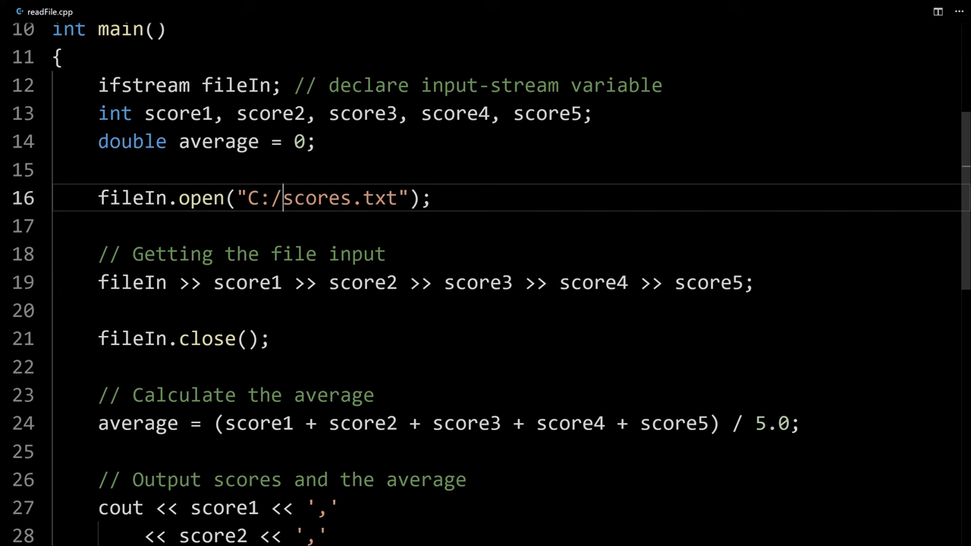
key(BackSpace)
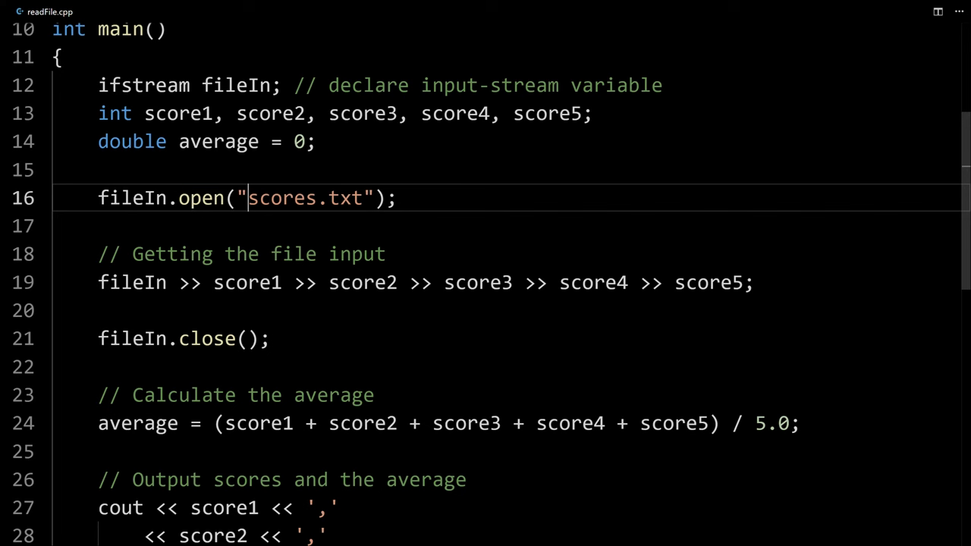
- Set the fileIn.open path to "../scores.txt" after briefly trying c: and input/
text(c:)
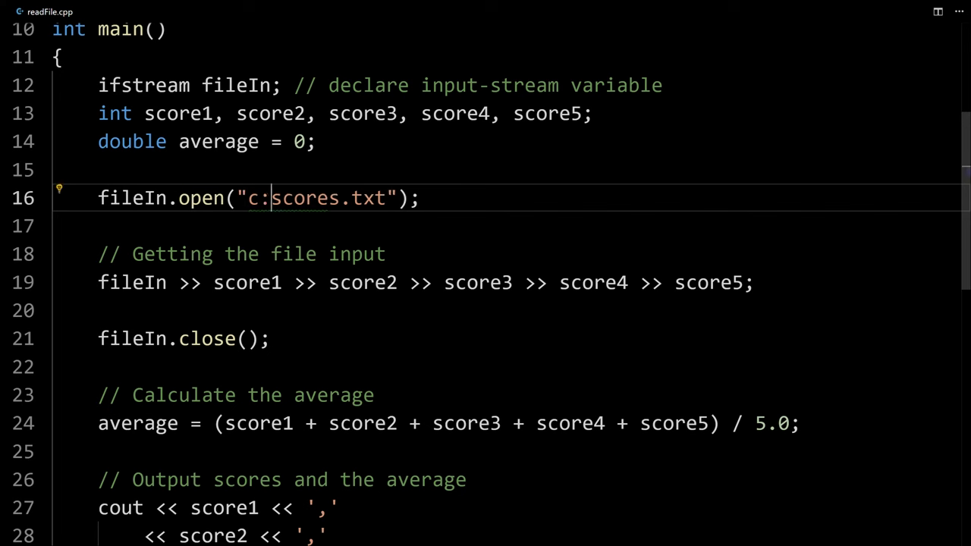
key(Backspace)
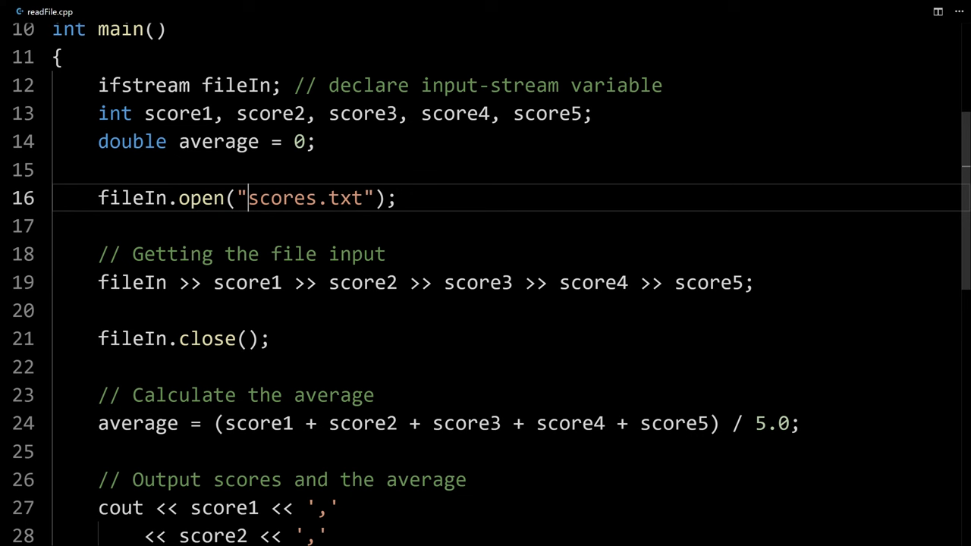
text(input/)
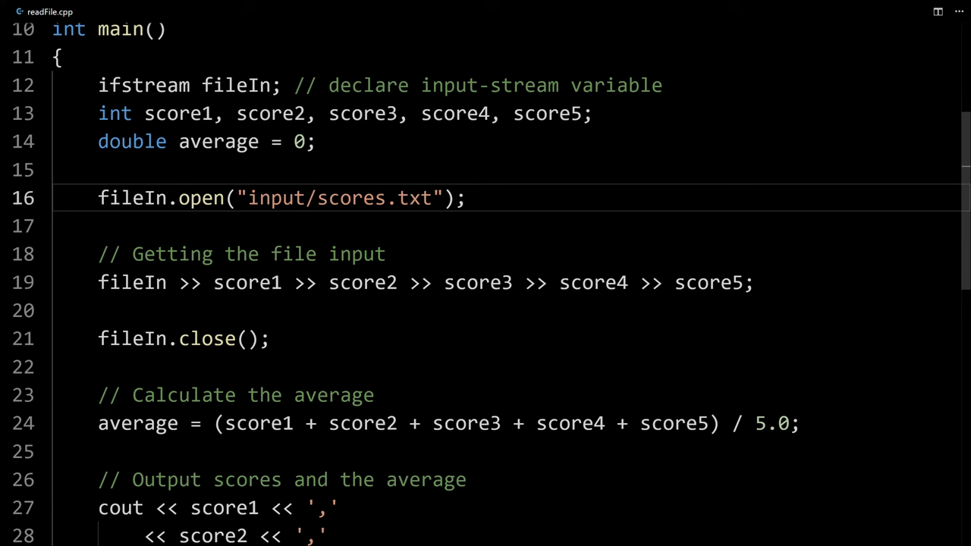
double_click(276, 197)
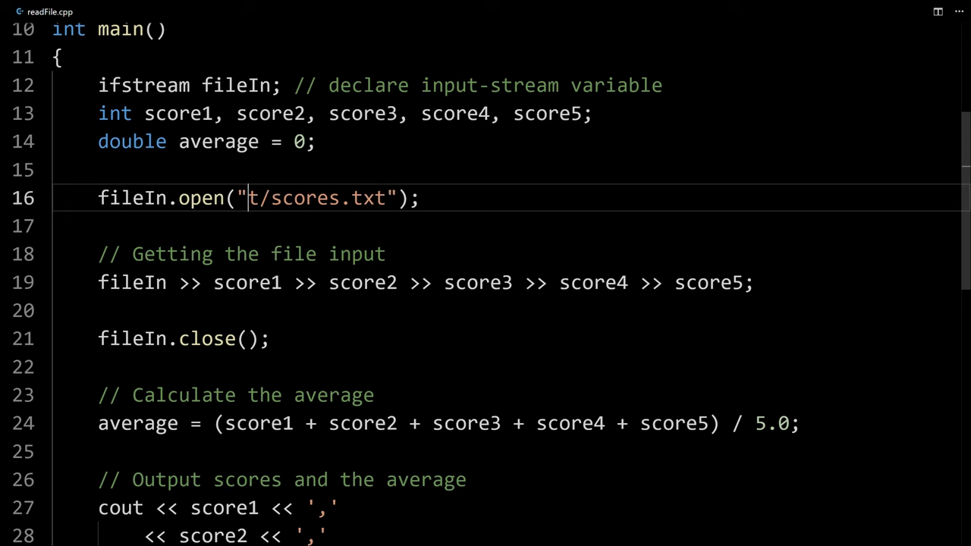
text(..)
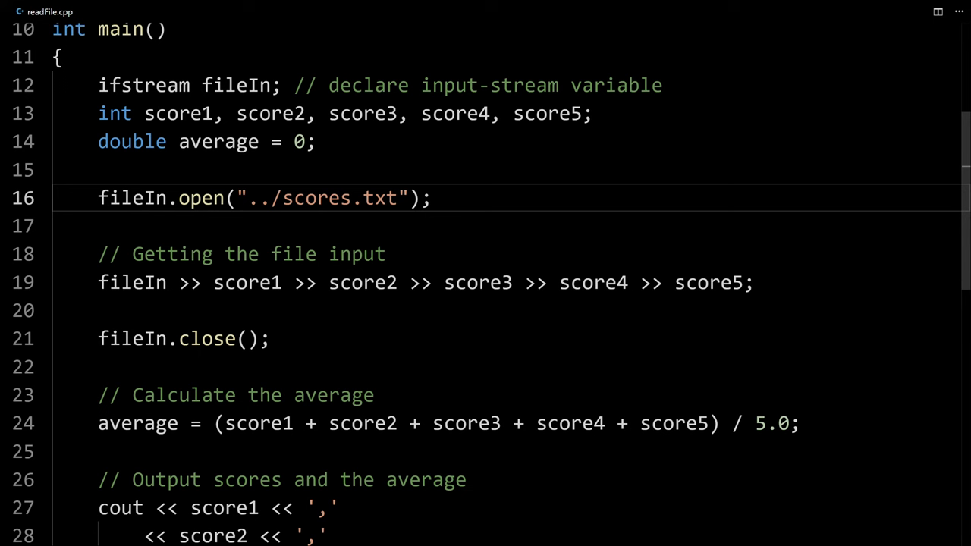
click(271, 198)
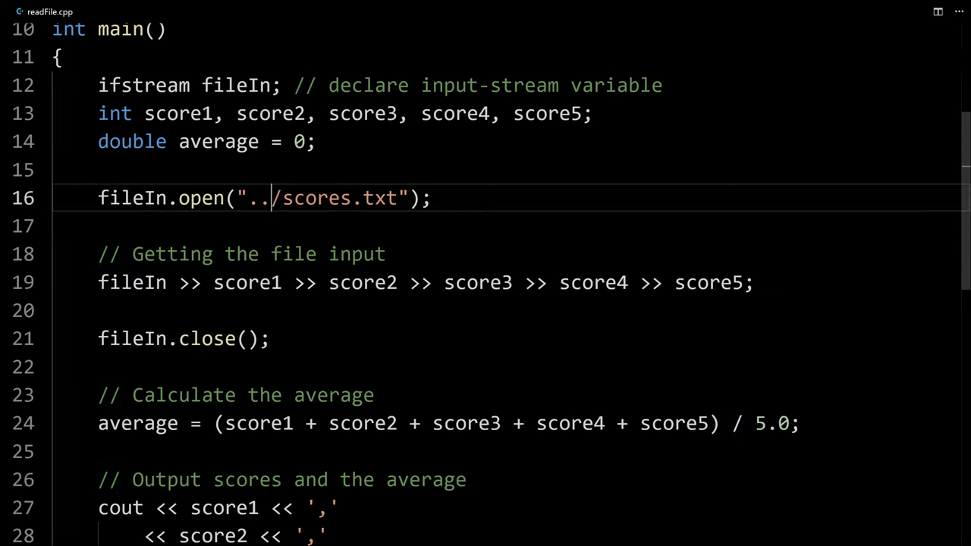
double_click(316, 198)
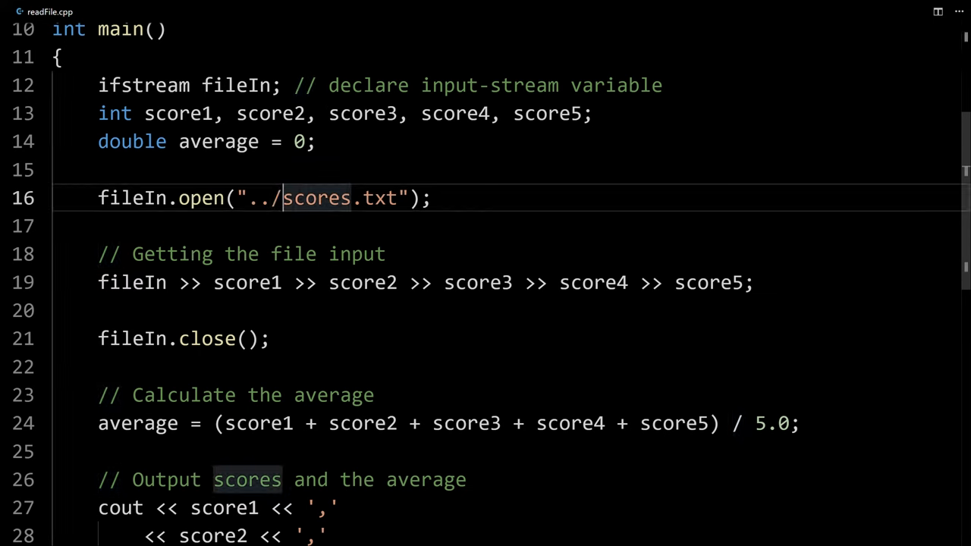
- Try the absolute path C:\\Home\\scores.txt in fileIn.open, doubling each backslash
text(c)
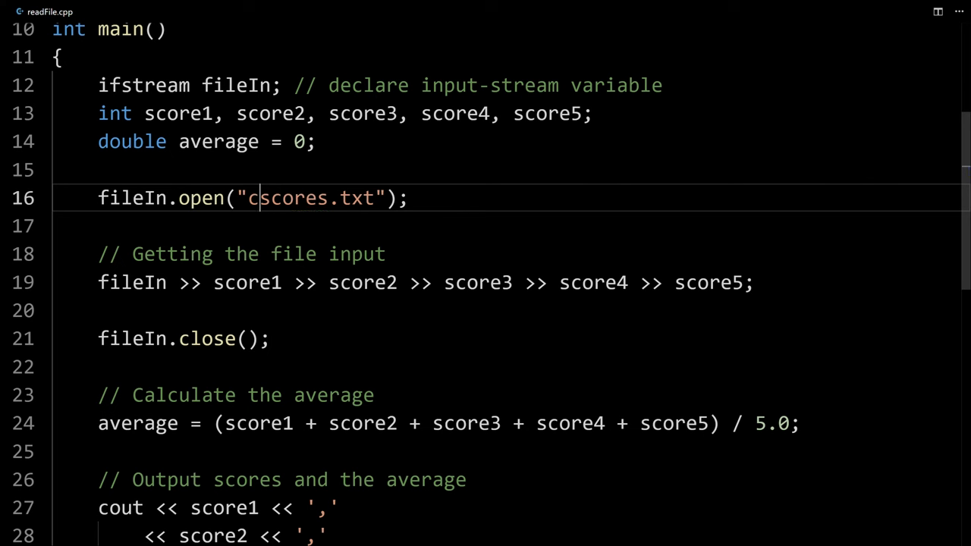
text(:\\)
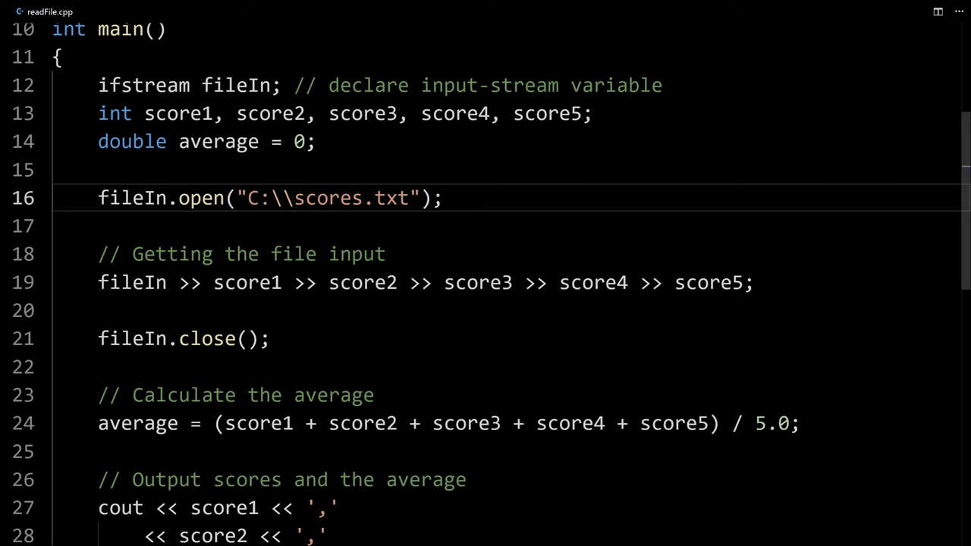
key(Backspace)
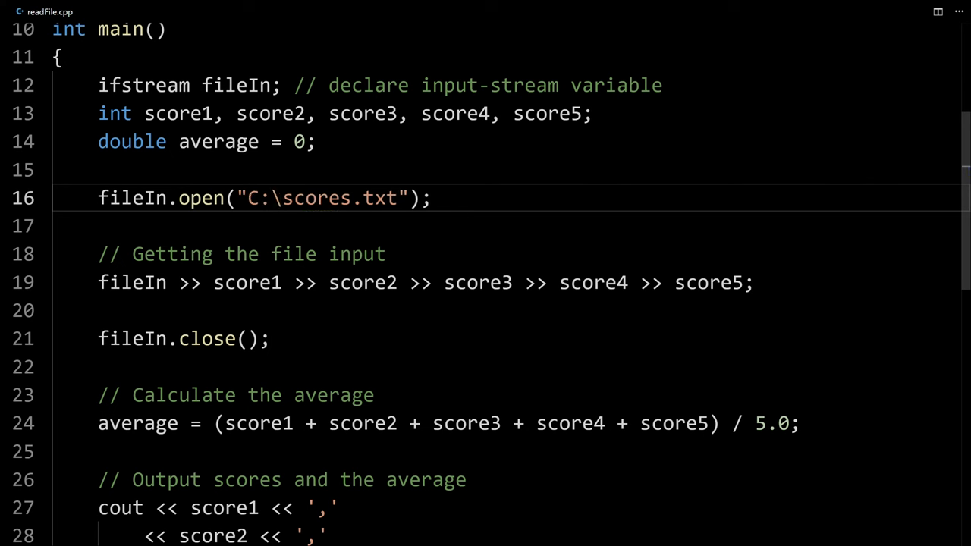
text(ho)
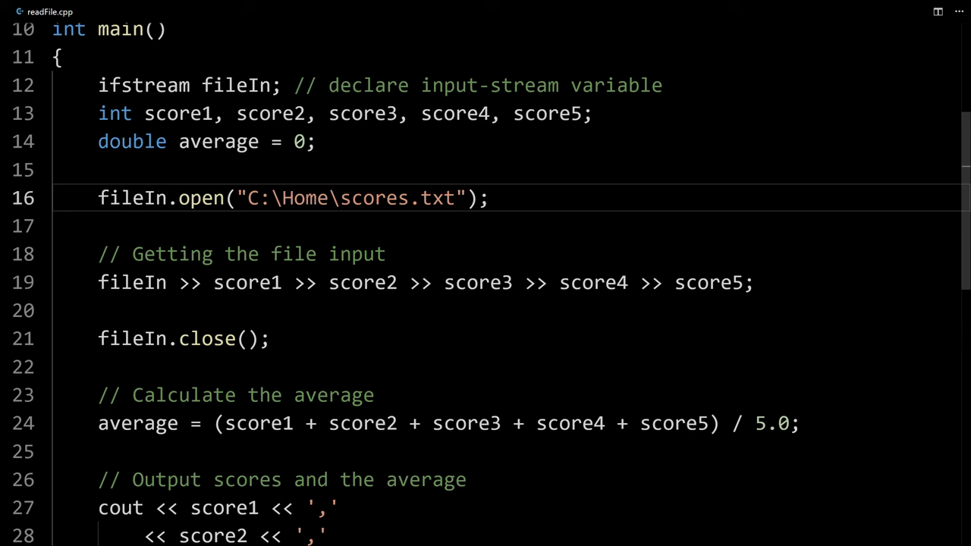
double_click(275, 198)
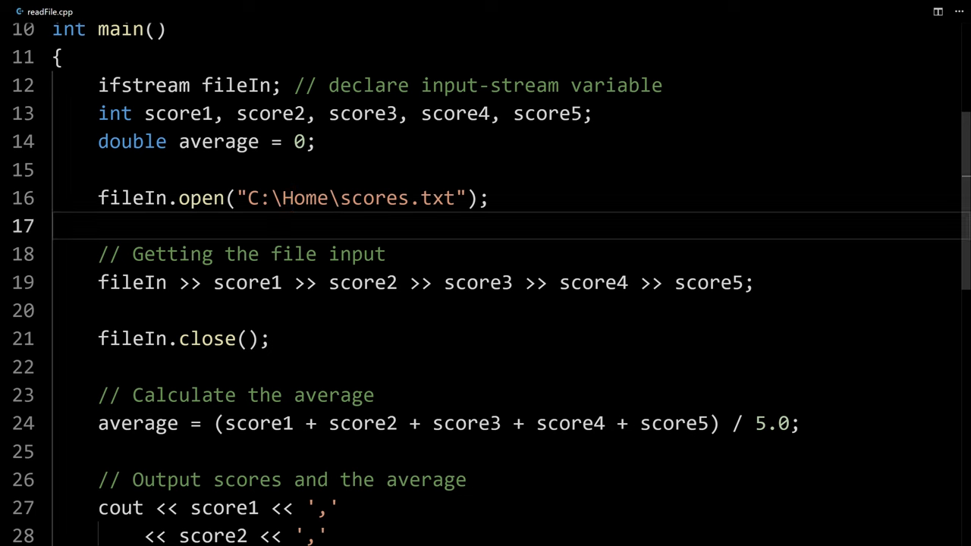
double_click(305, 198)
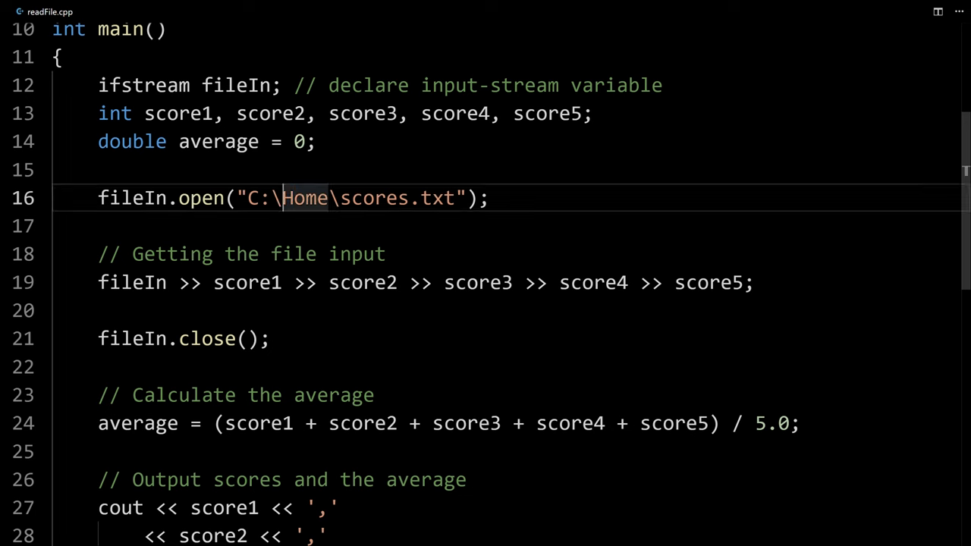
text(\)
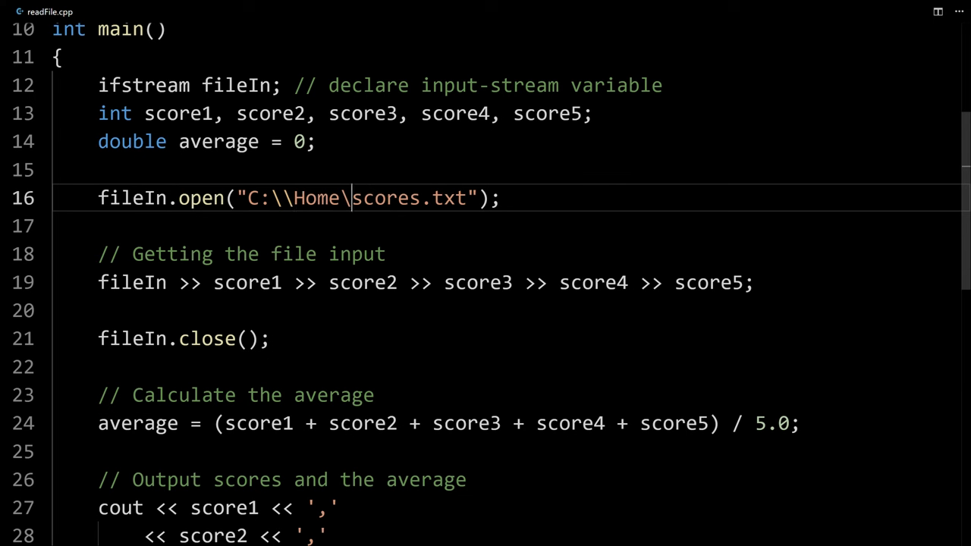
text(\)
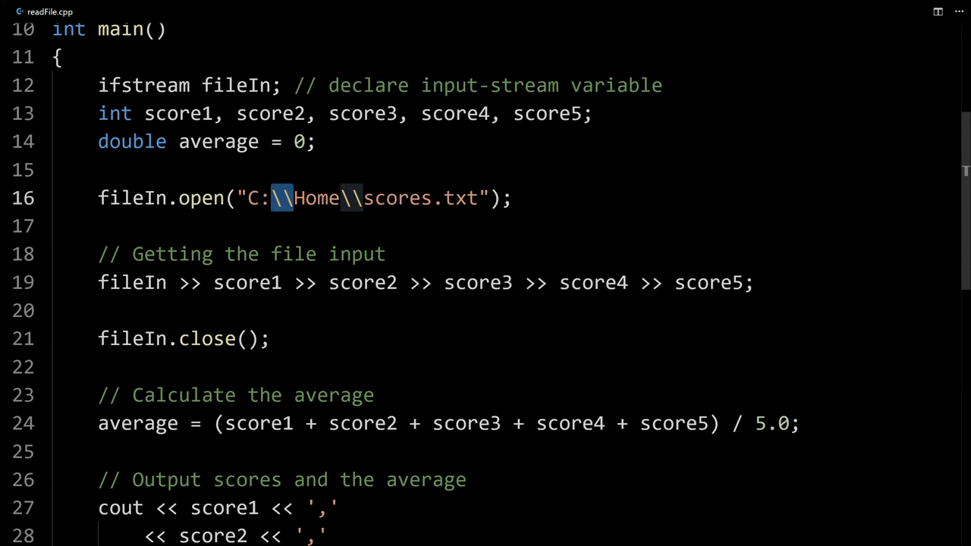
double_click(355, 253)
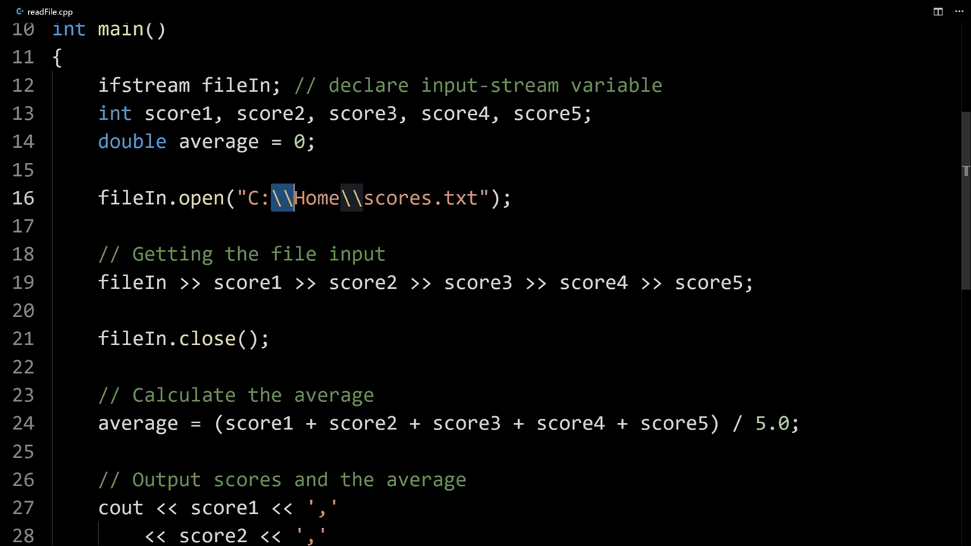
text(/)
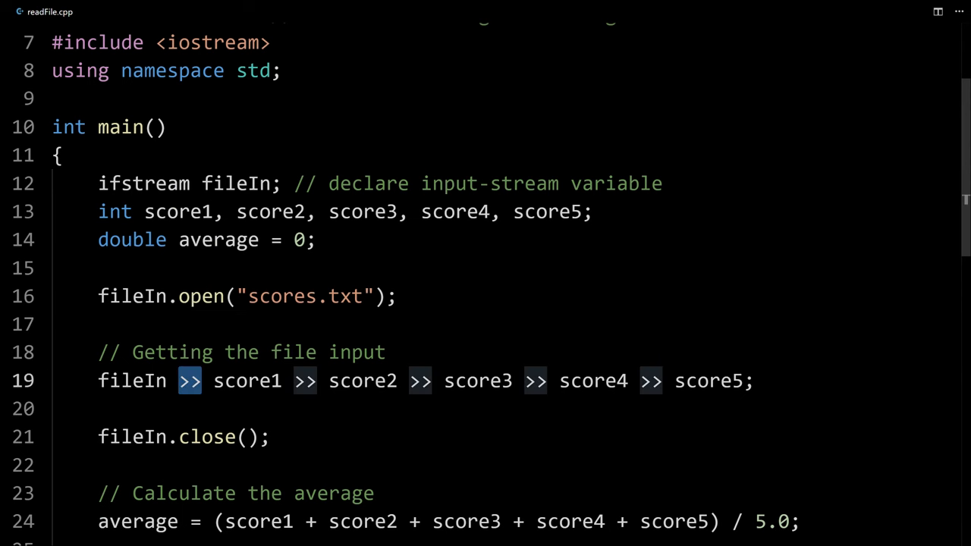
- Highlight the extraction operator on the reading line, leaving the path as "scores.txt"
double_click(132, 380)
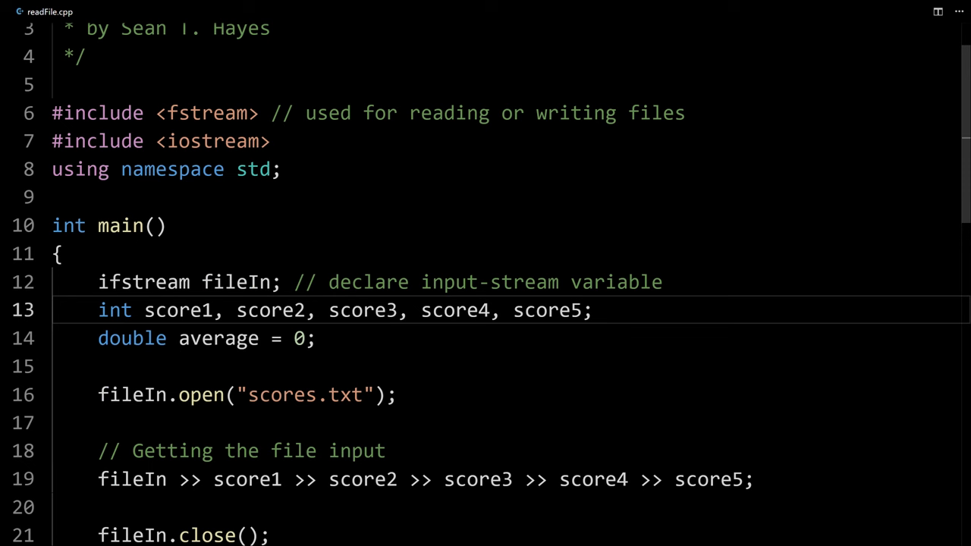
drag(98, 281, 270, 281)
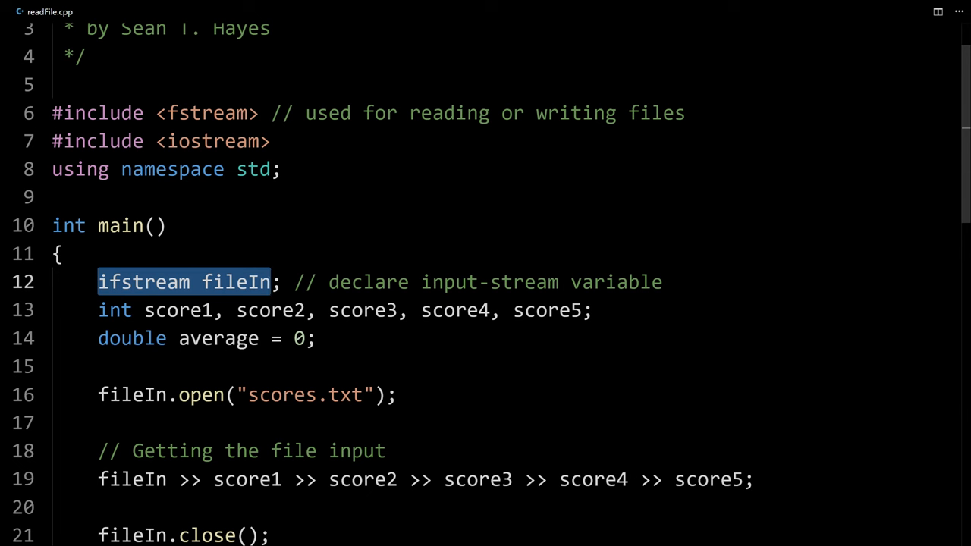
text(i)
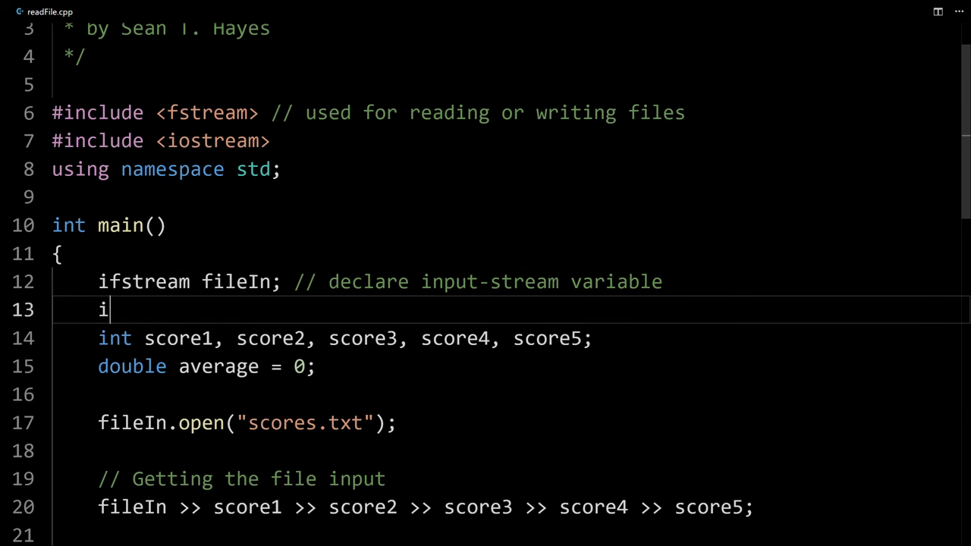
text(fstream)
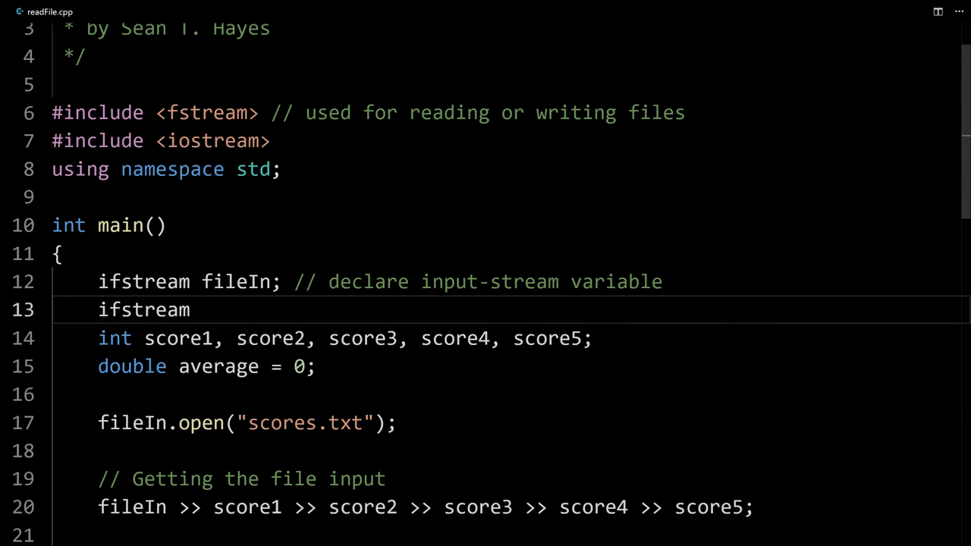
text(userIn;)
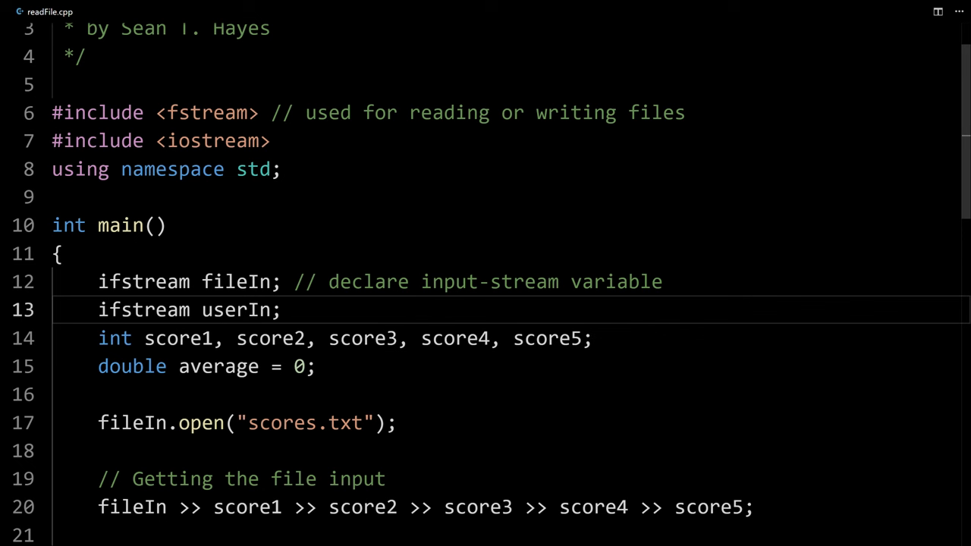
key(Backspace)
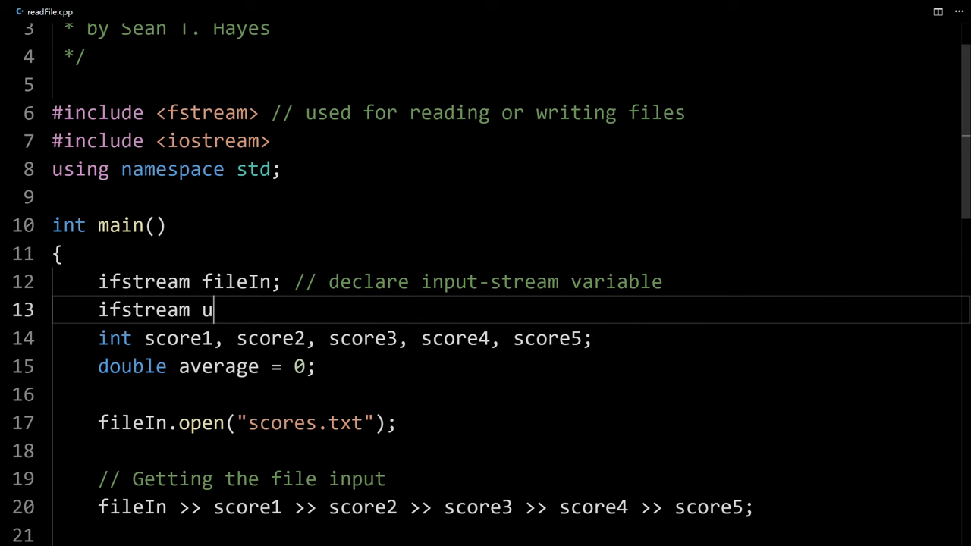
text(ettings;)
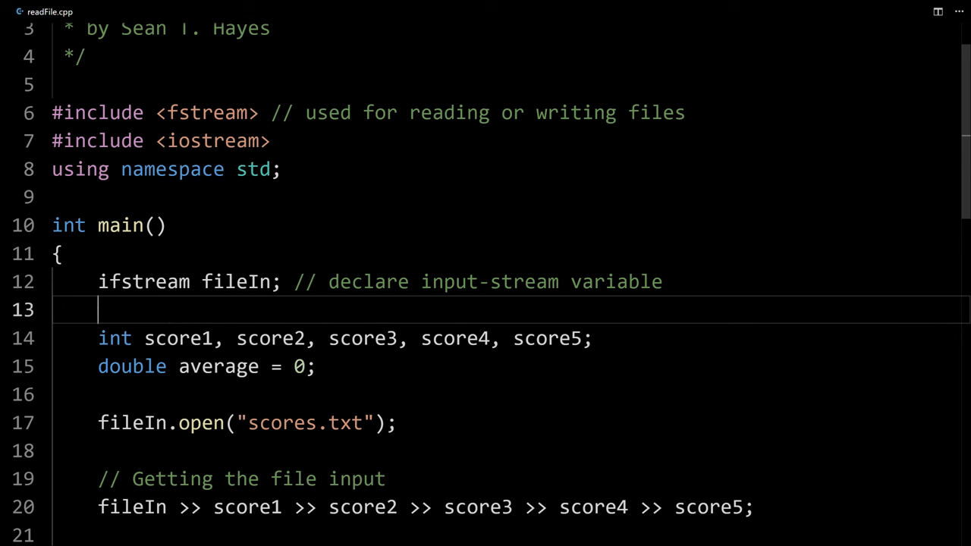
text(o)
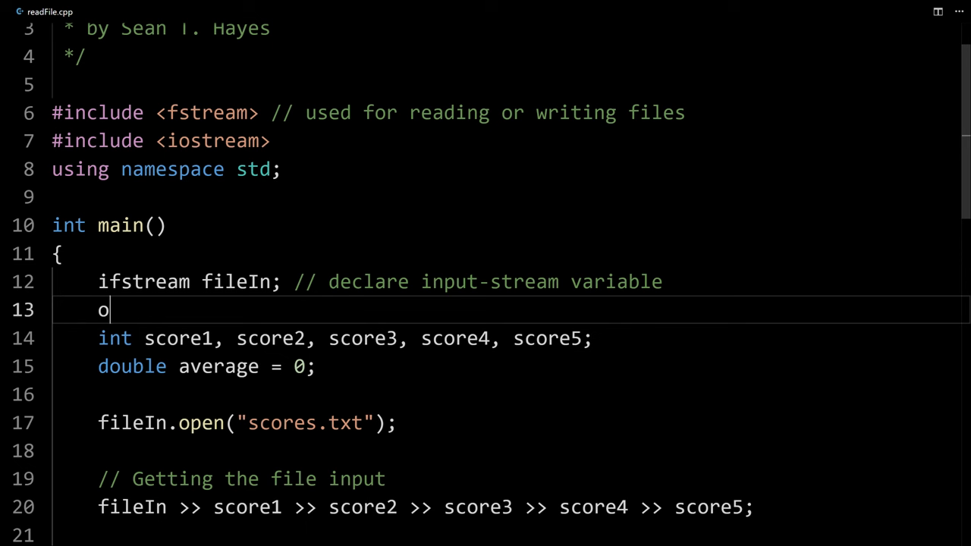
text(fstrea)
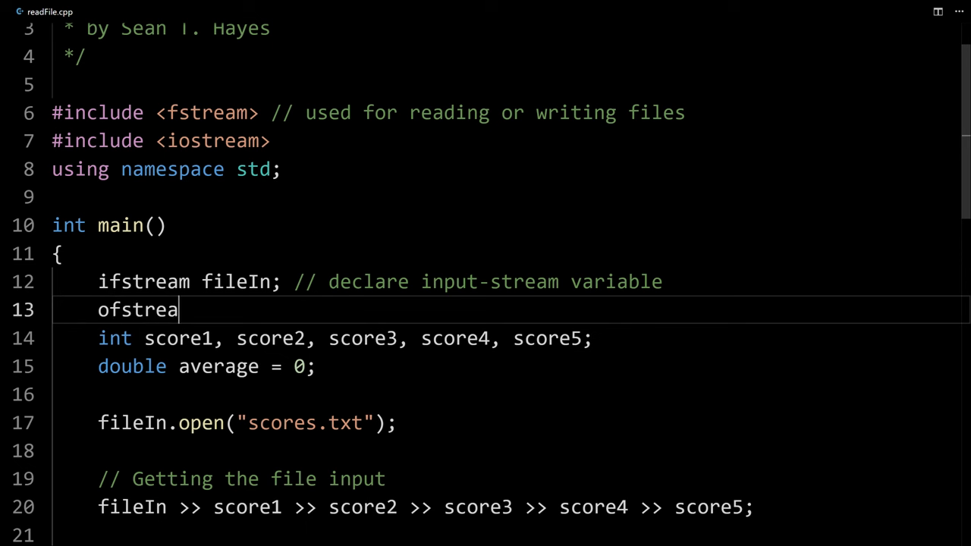
text(m fileOu)
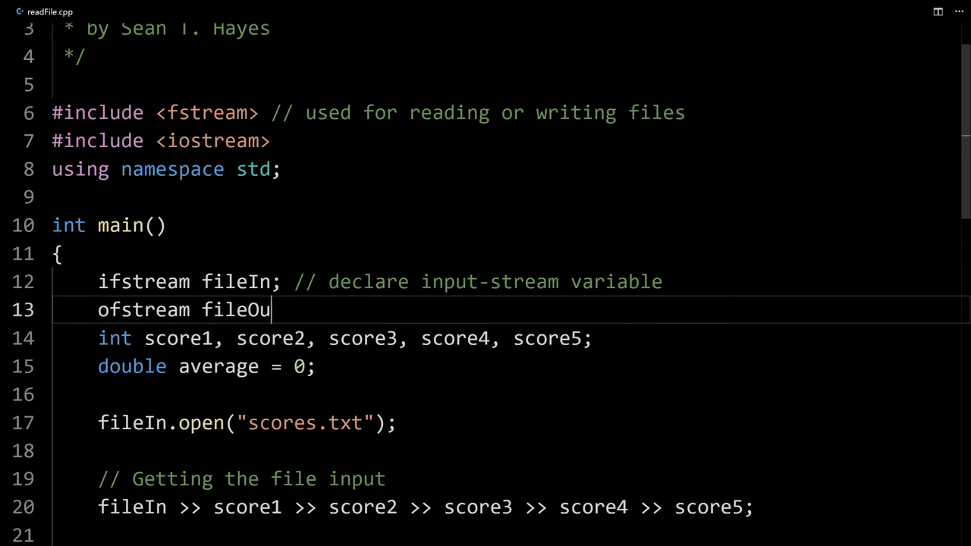
text(t;)
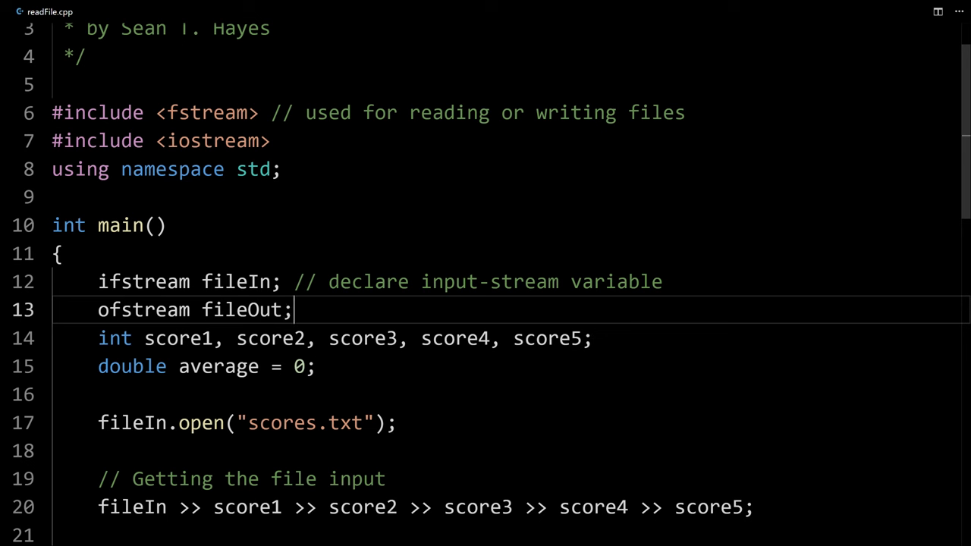
triple_click(195, 309)
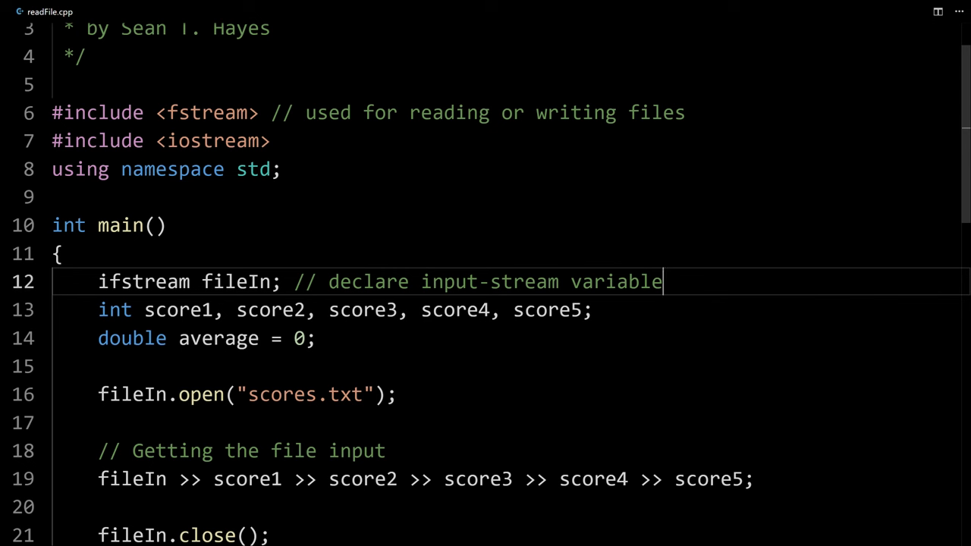
scroll(down, 3)
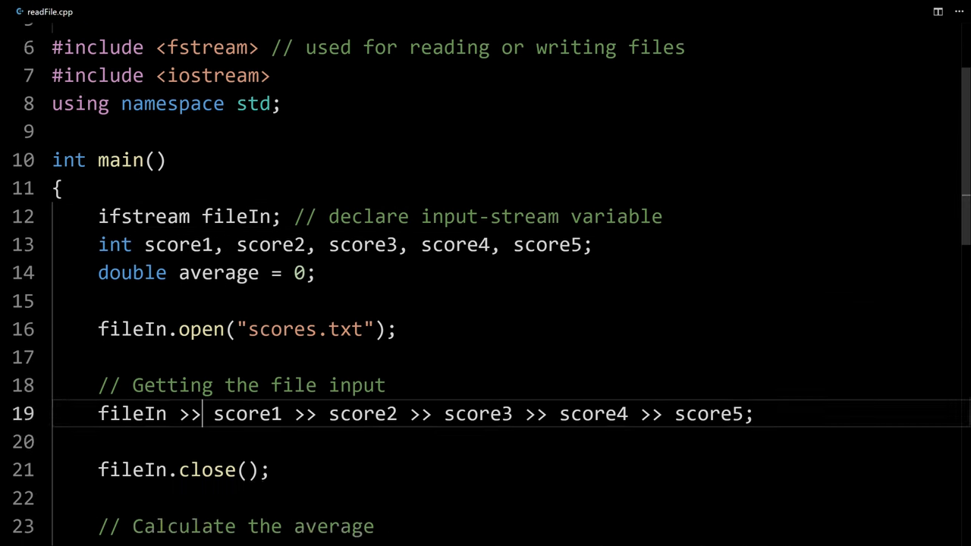